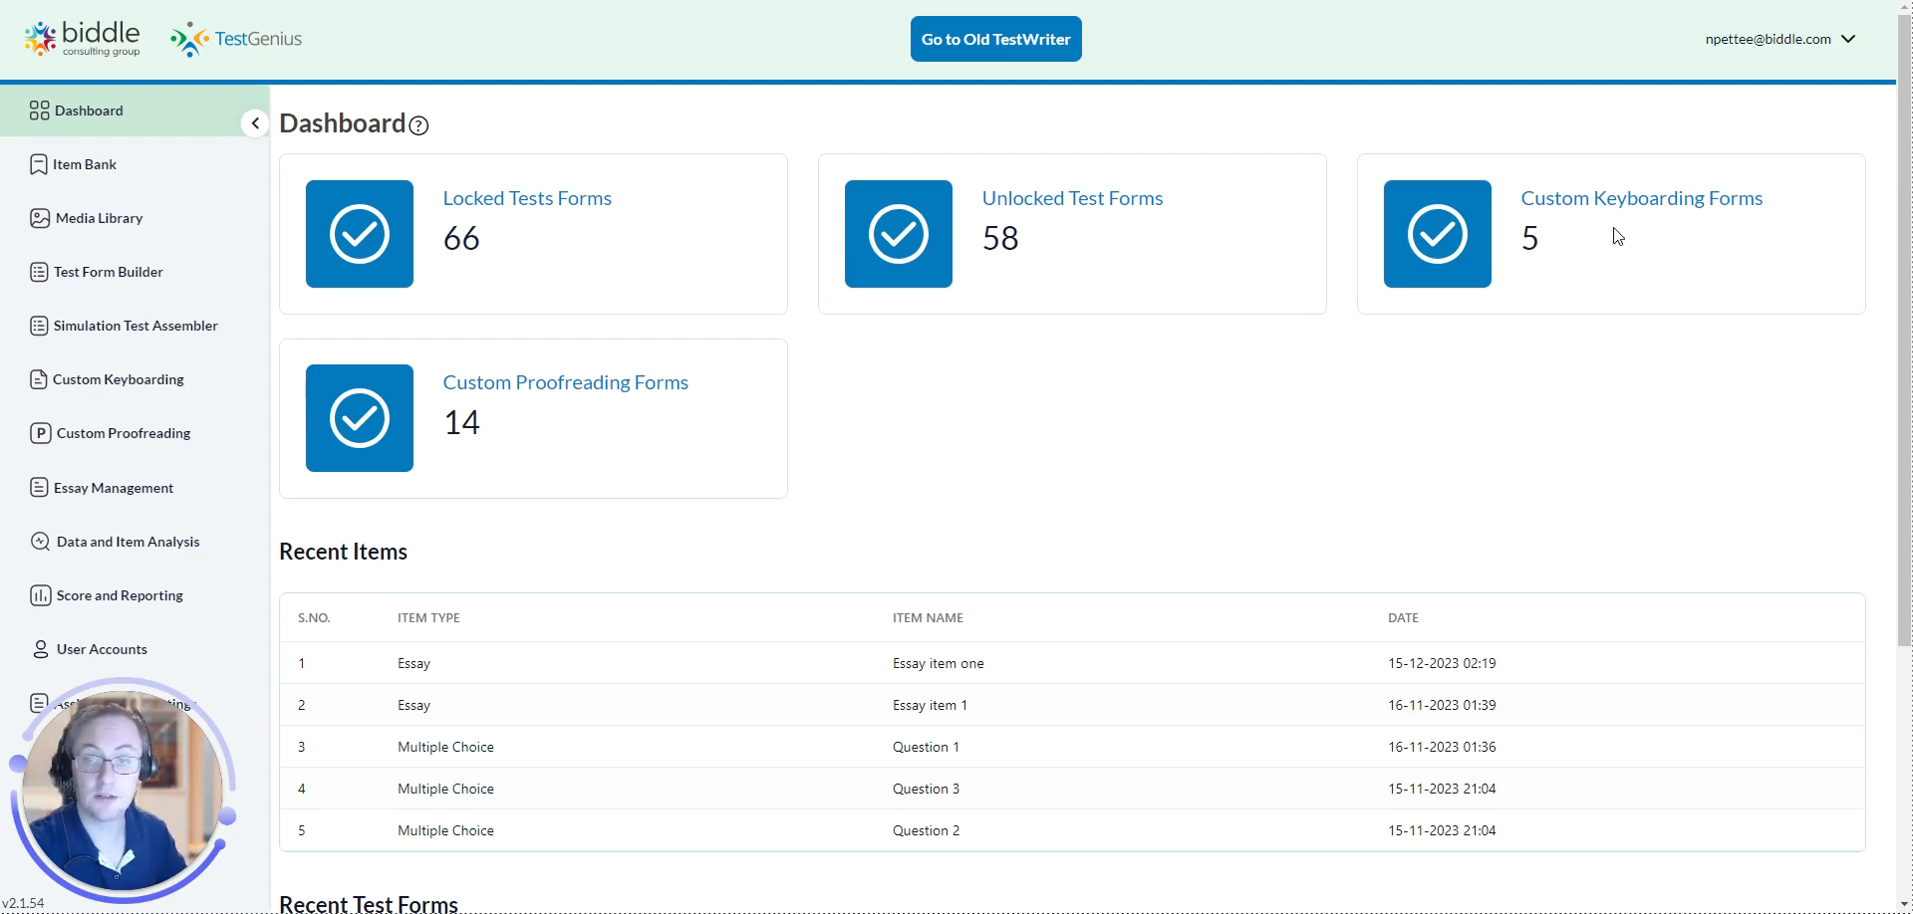
pyautogui.moveTo(1153, 436)
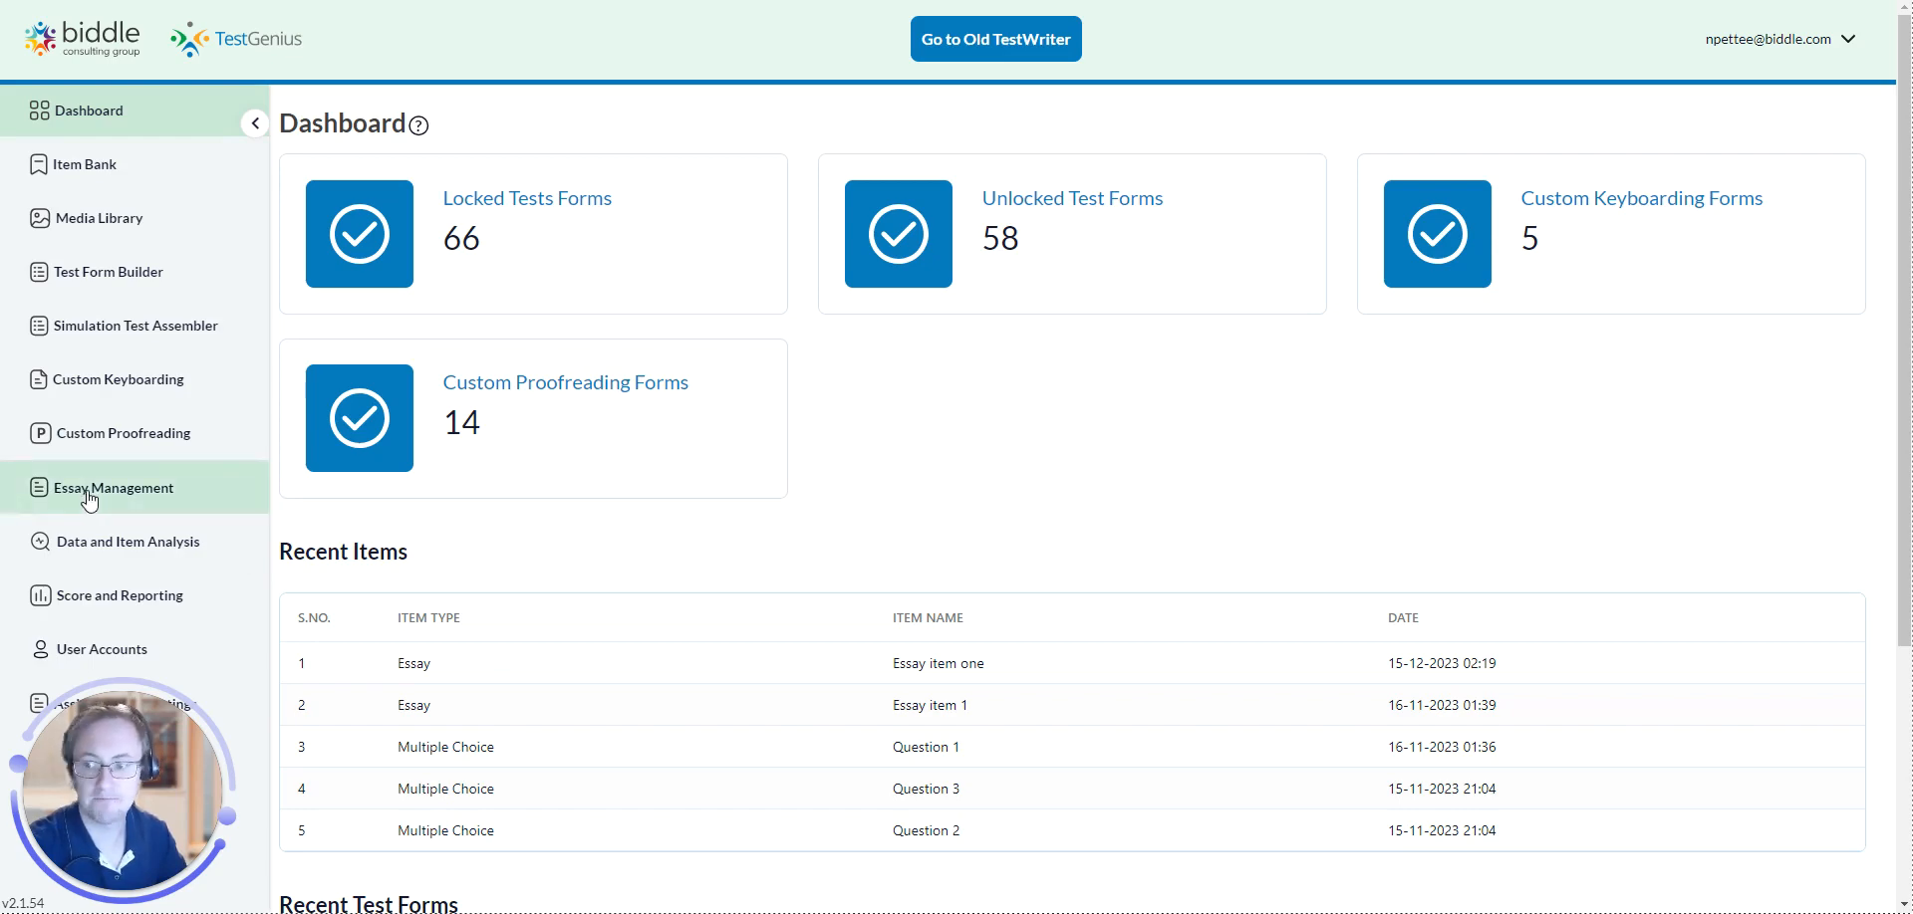
# Go to the Essay Management area from the dashboard sidebar
pyautogui.click(112, 488)
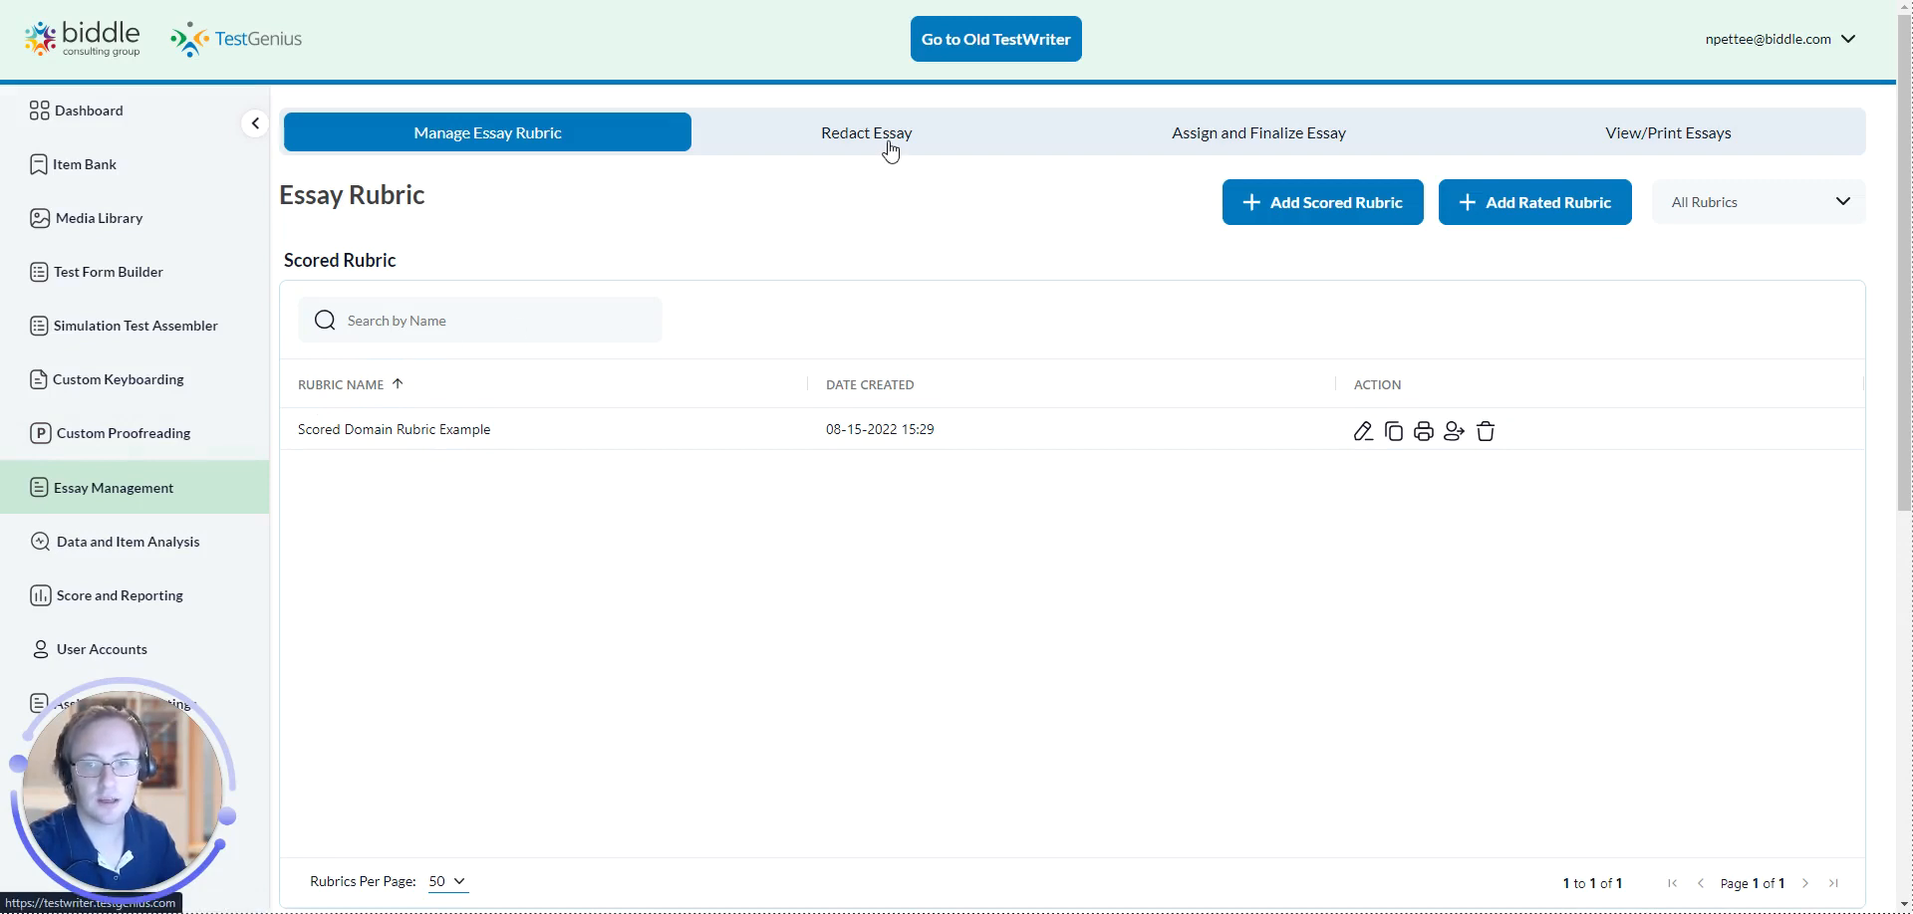
# On Redact Essay, choose the Sample Essay test to list its candidate submissions
pyautogui.click(870, 132)
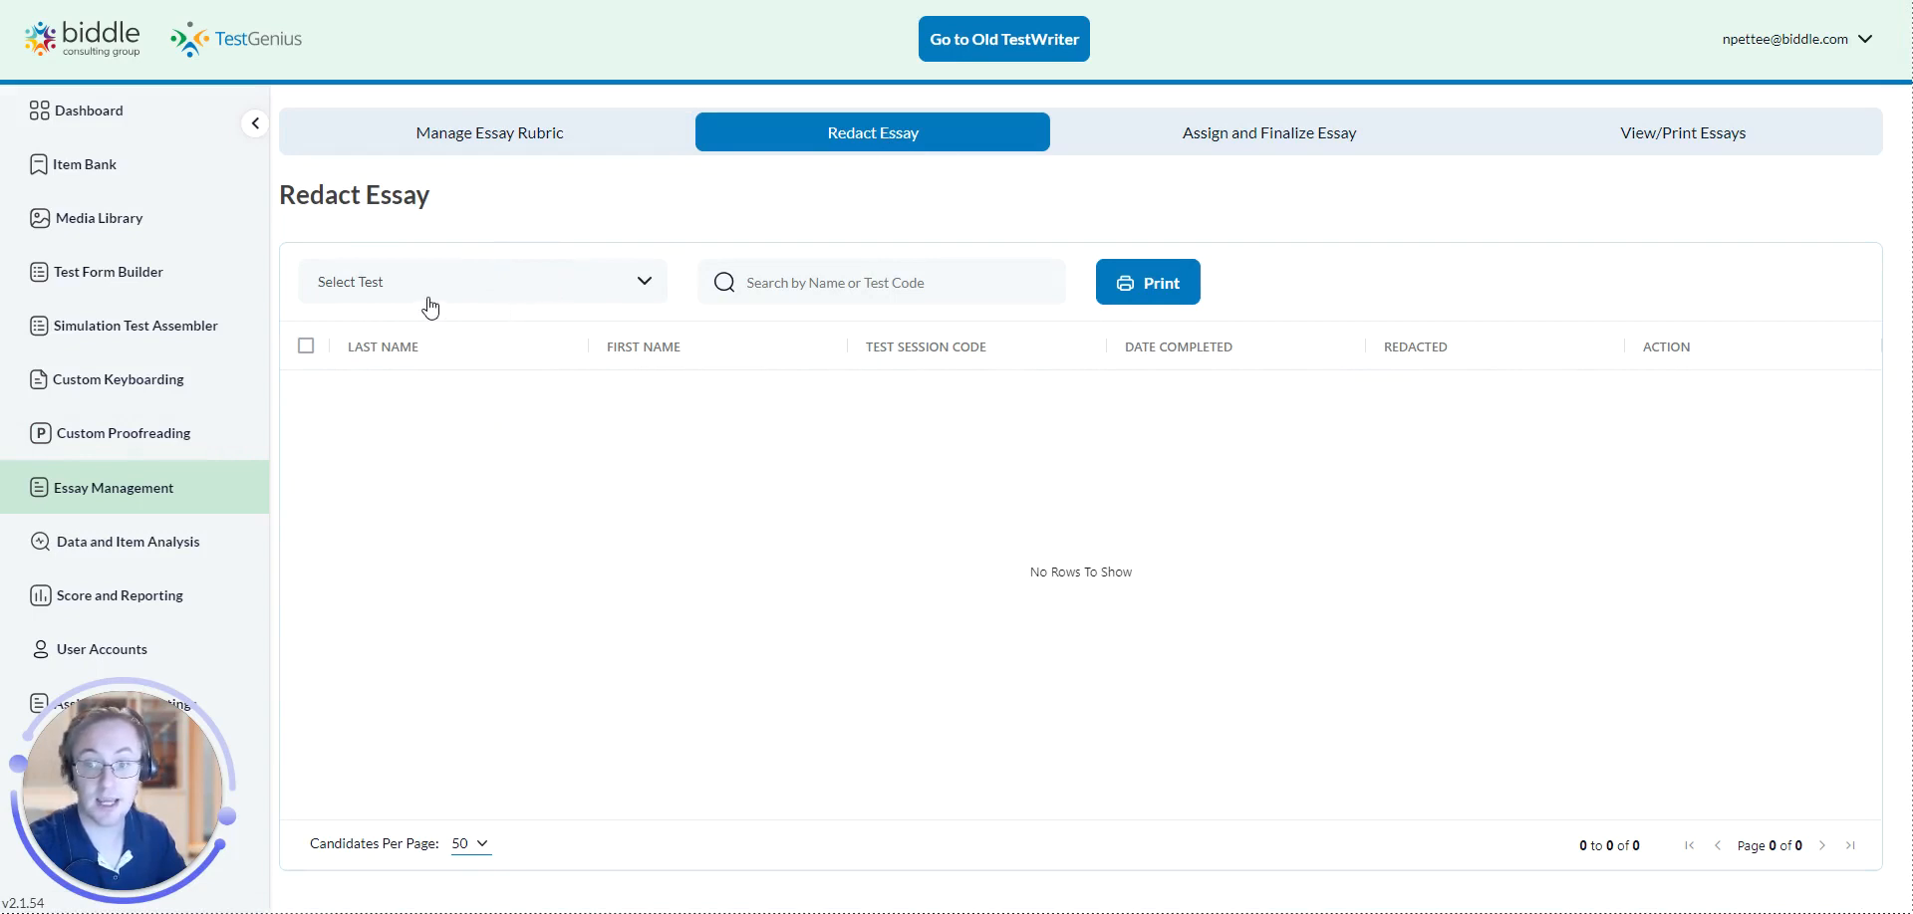
pyautogui.click(480, 281)
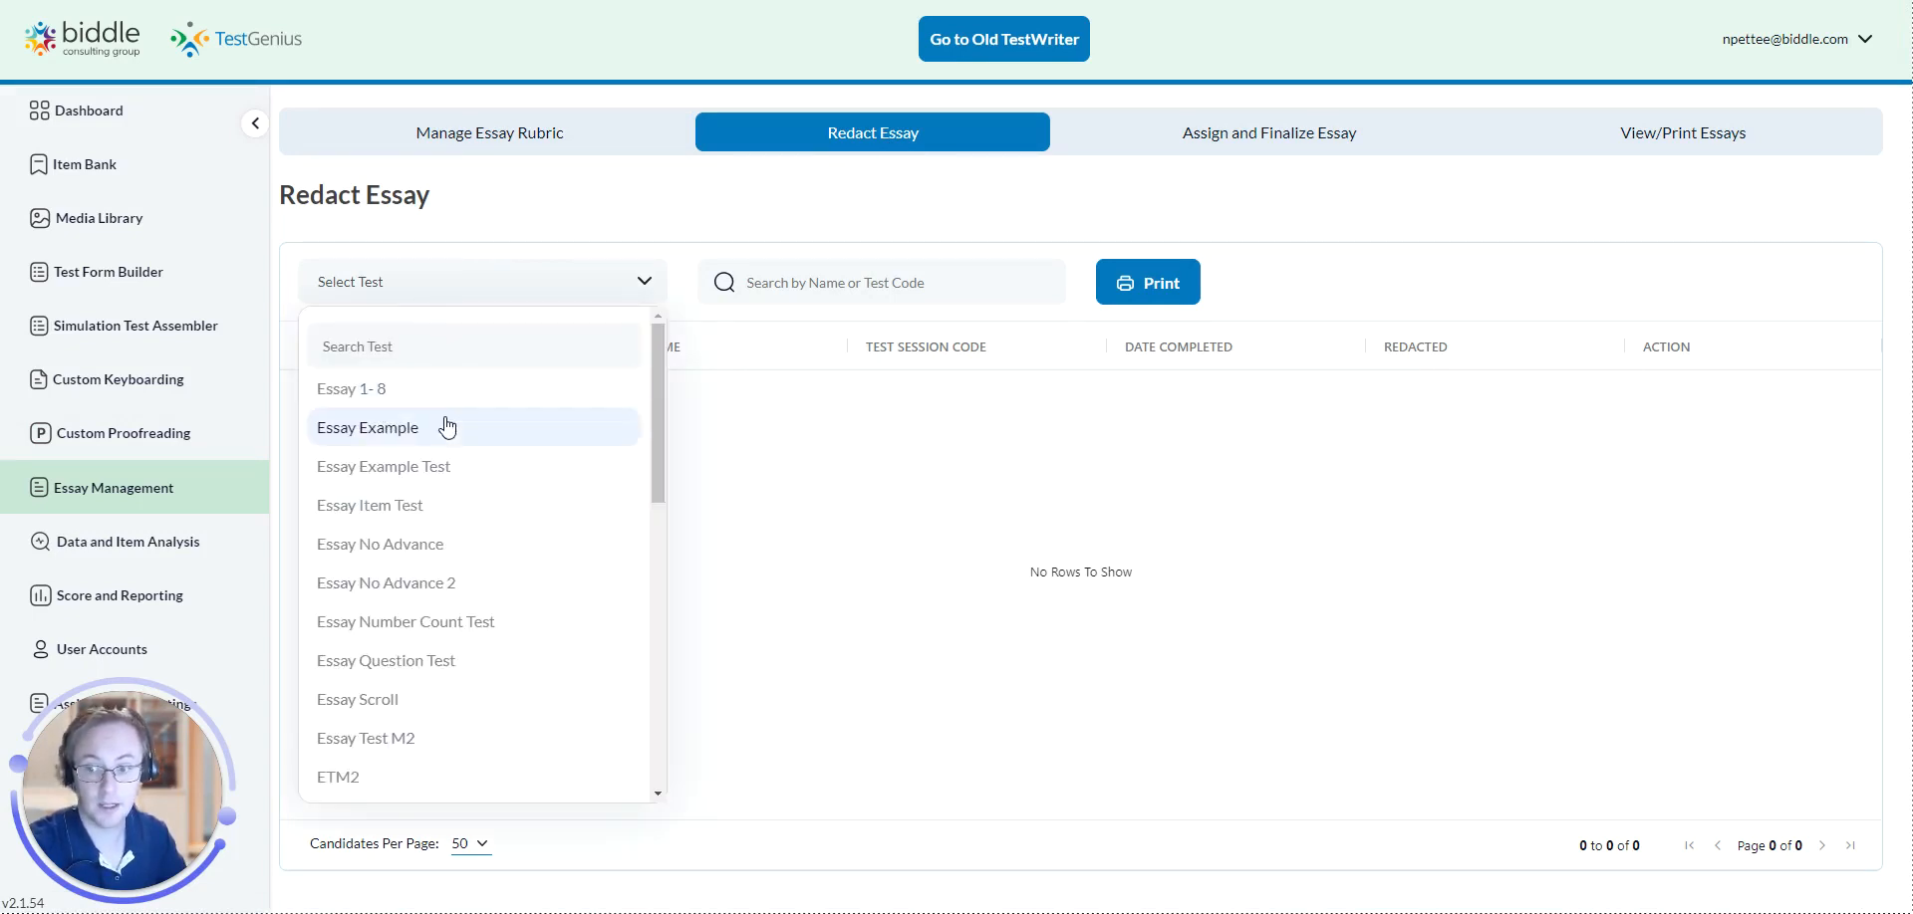
pyautogui.scroll(-3)
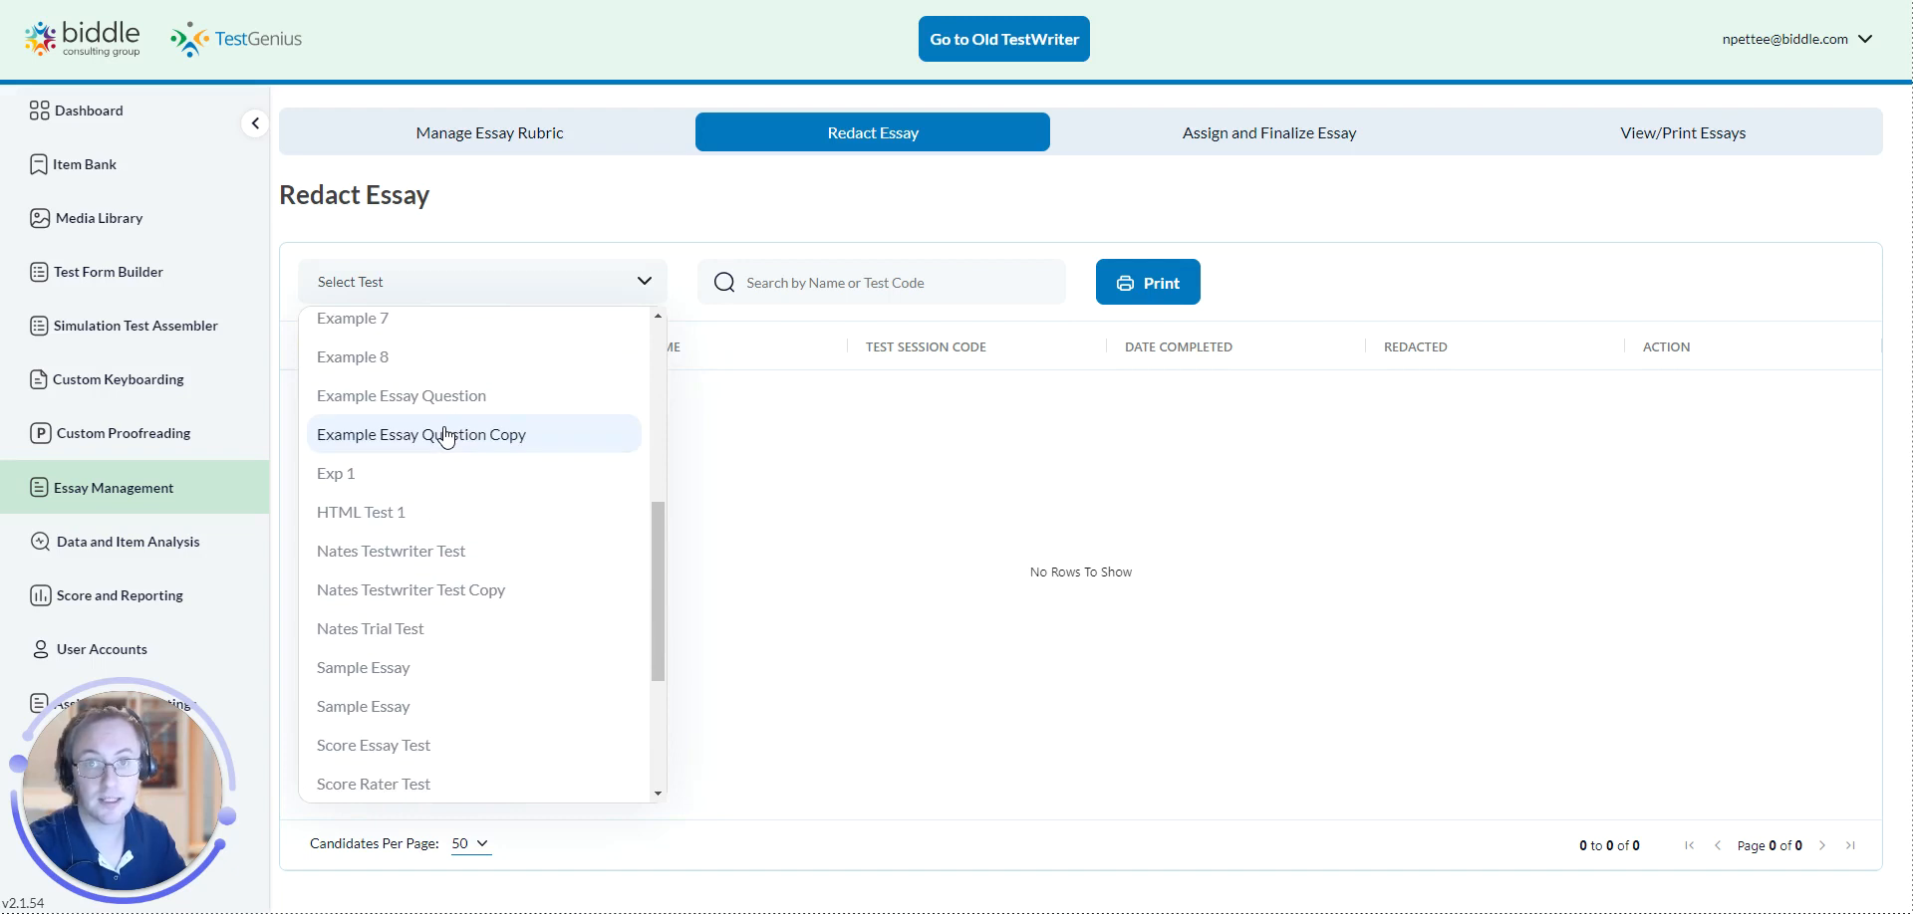
pyautogui.moveTo(481, 706)
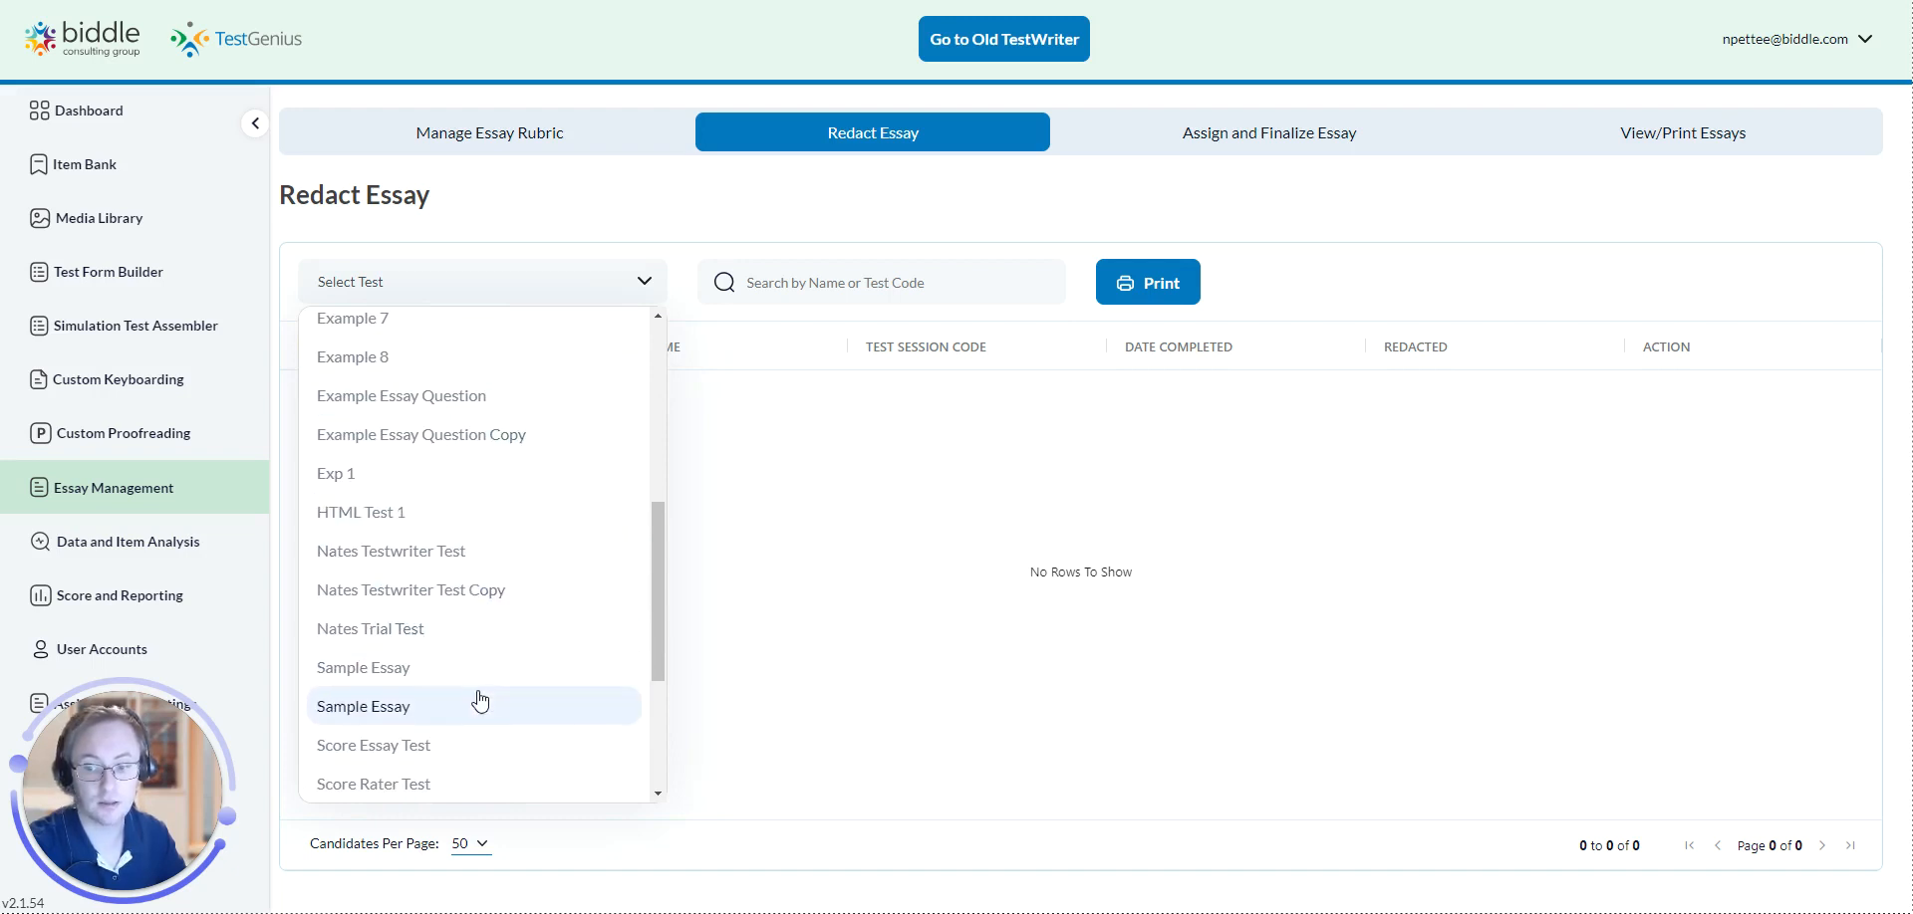
pyautogui.click(362, 705)
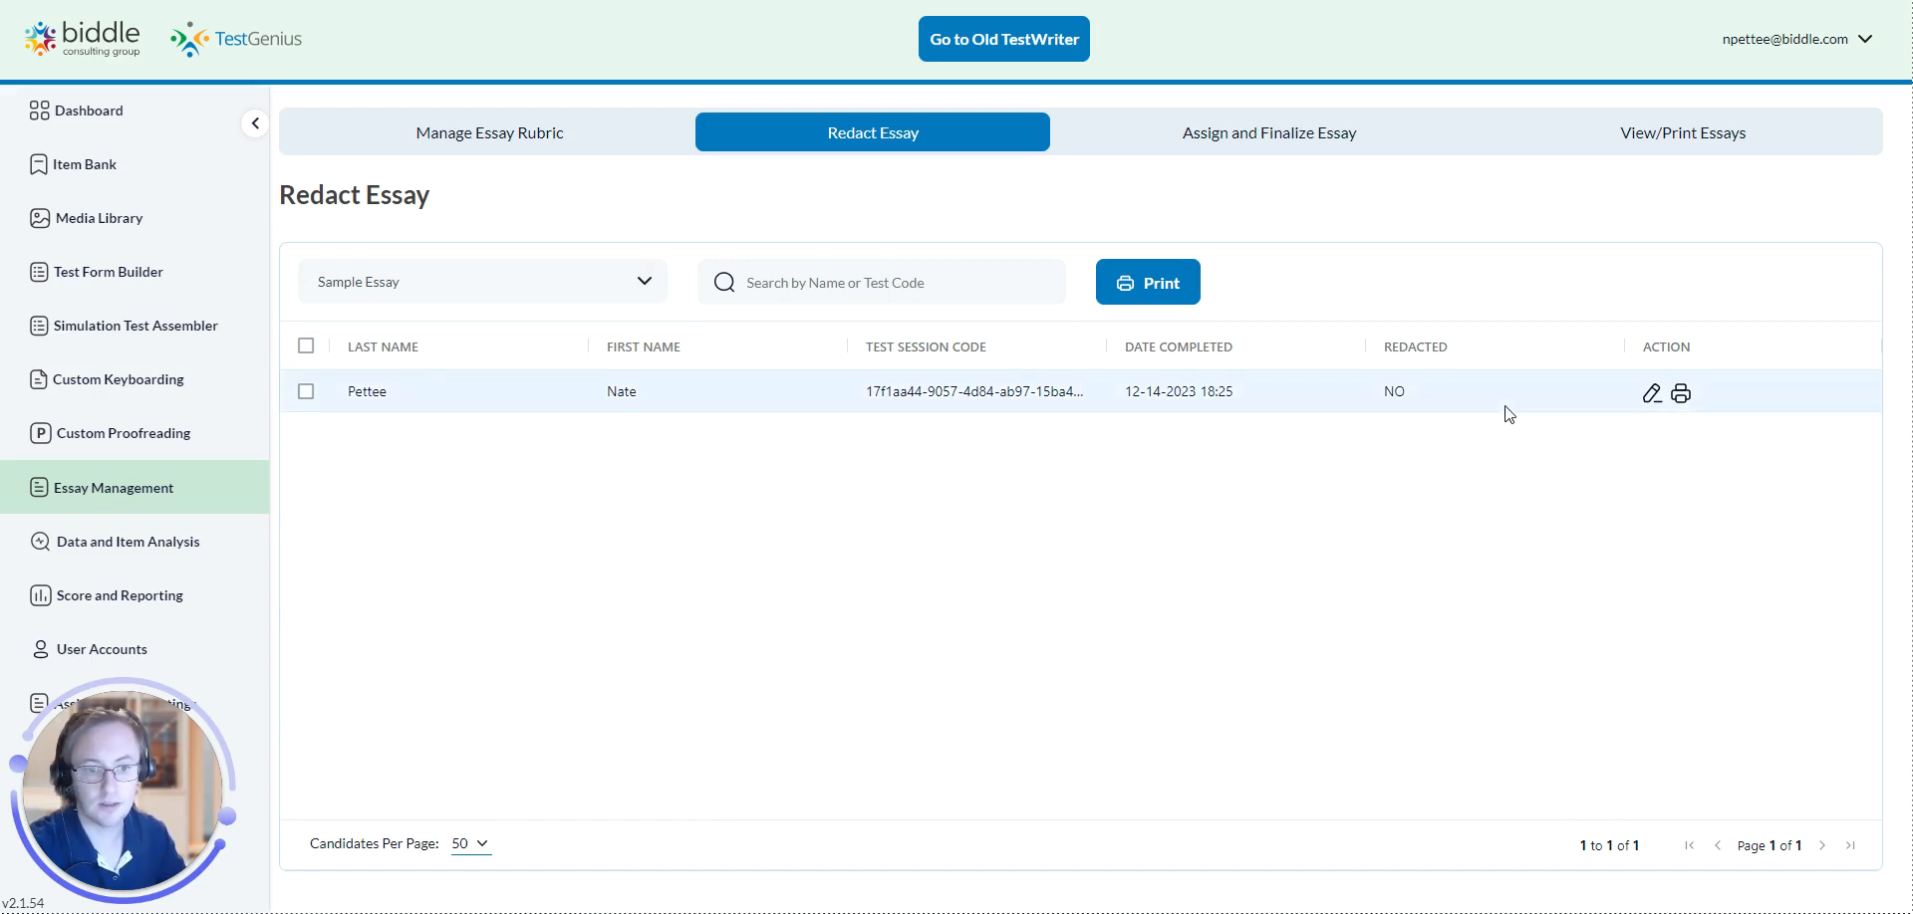
pyautogui.moveTo(1650, 394)
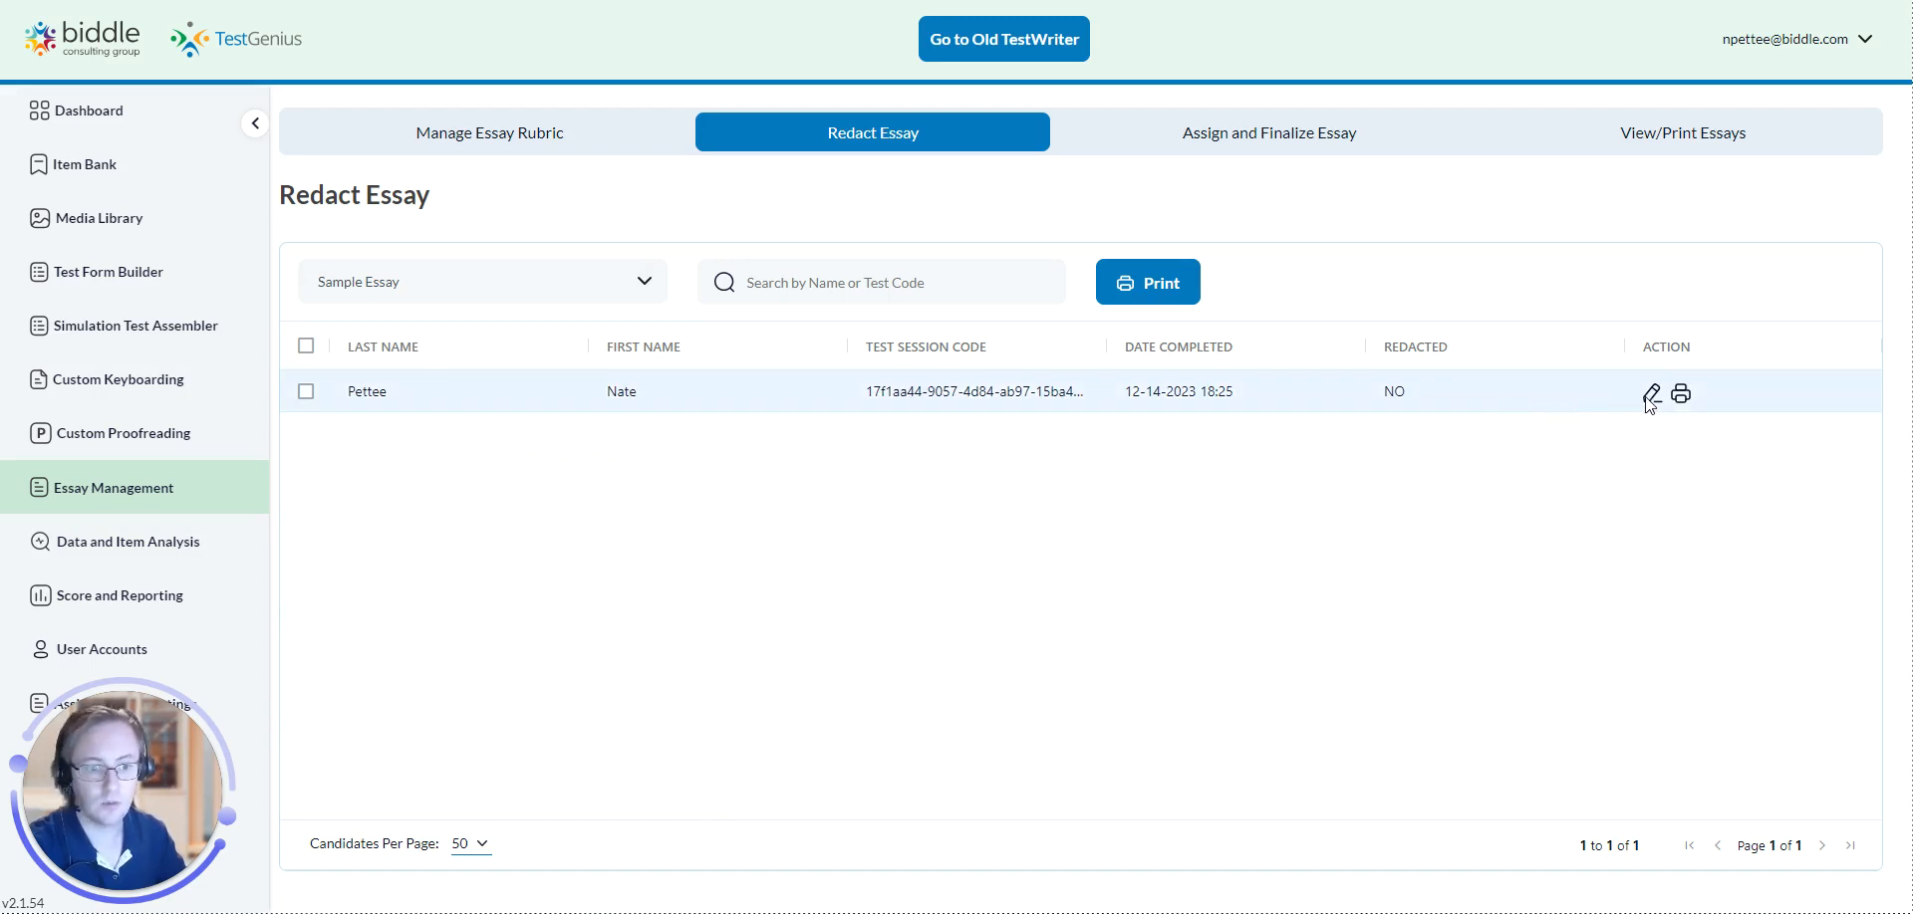
pyautogui.moveTo(1649, 393)
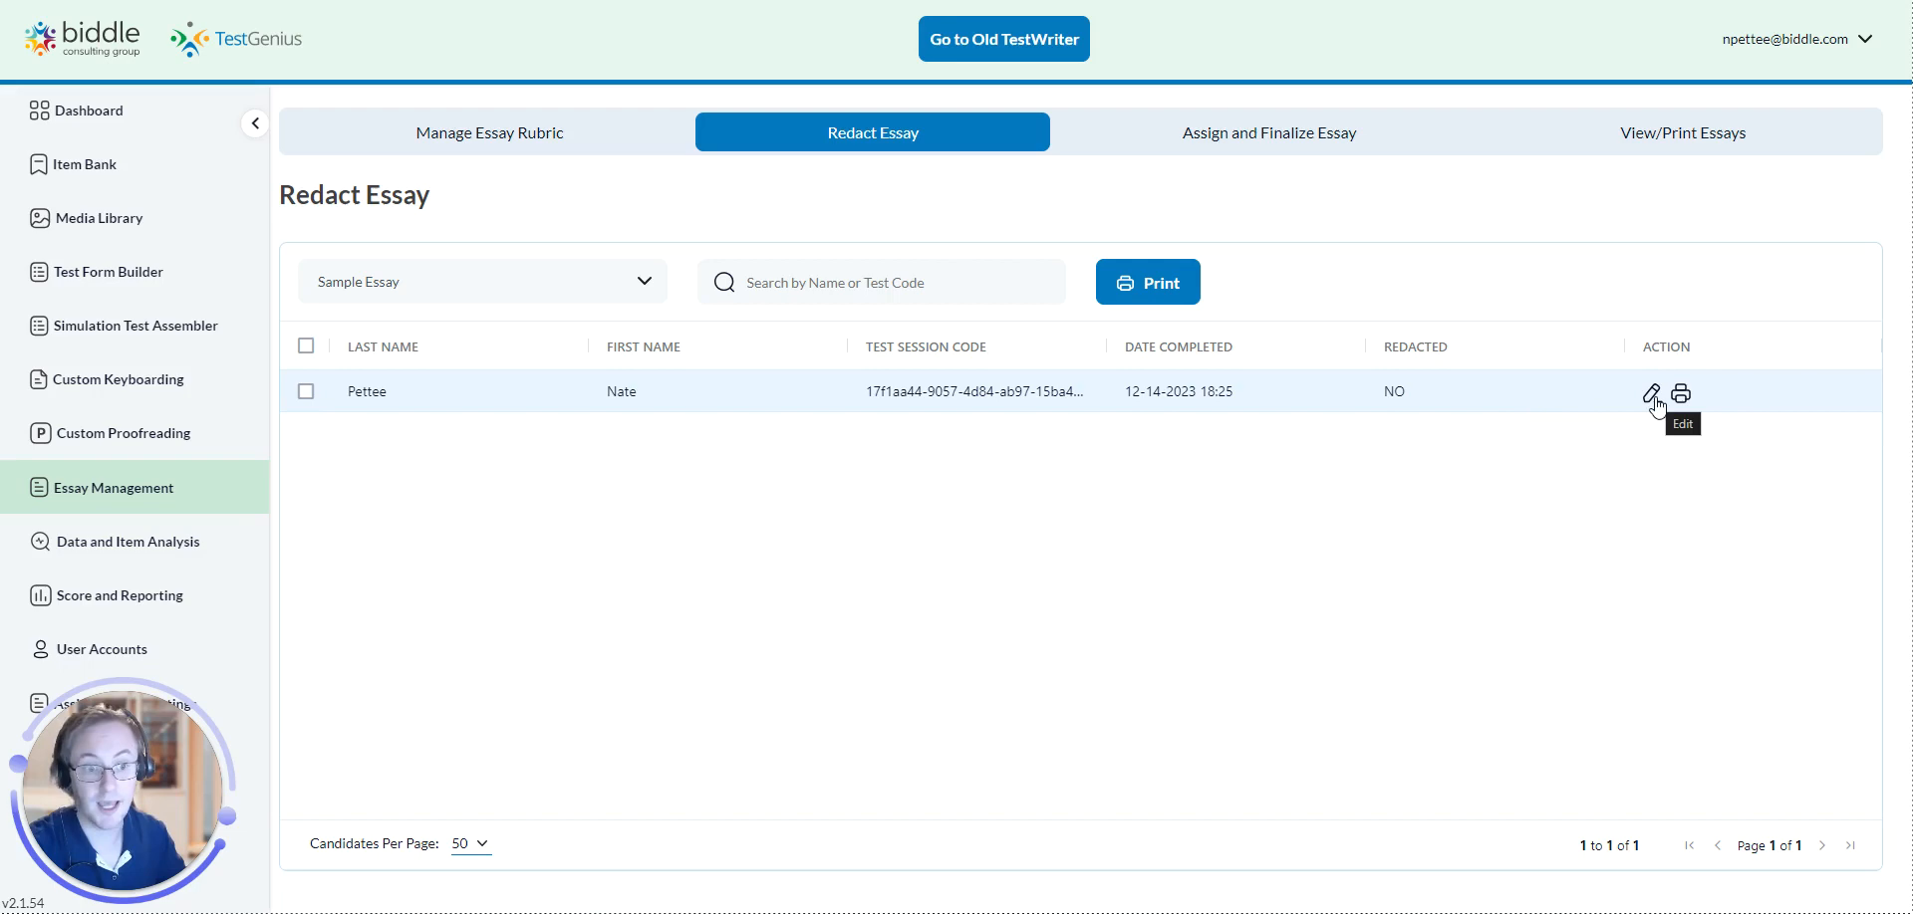
# In the candidate's essay, black out "The cat was a character, as my Grandfather would say."
pyautogui.click(1654, 392)
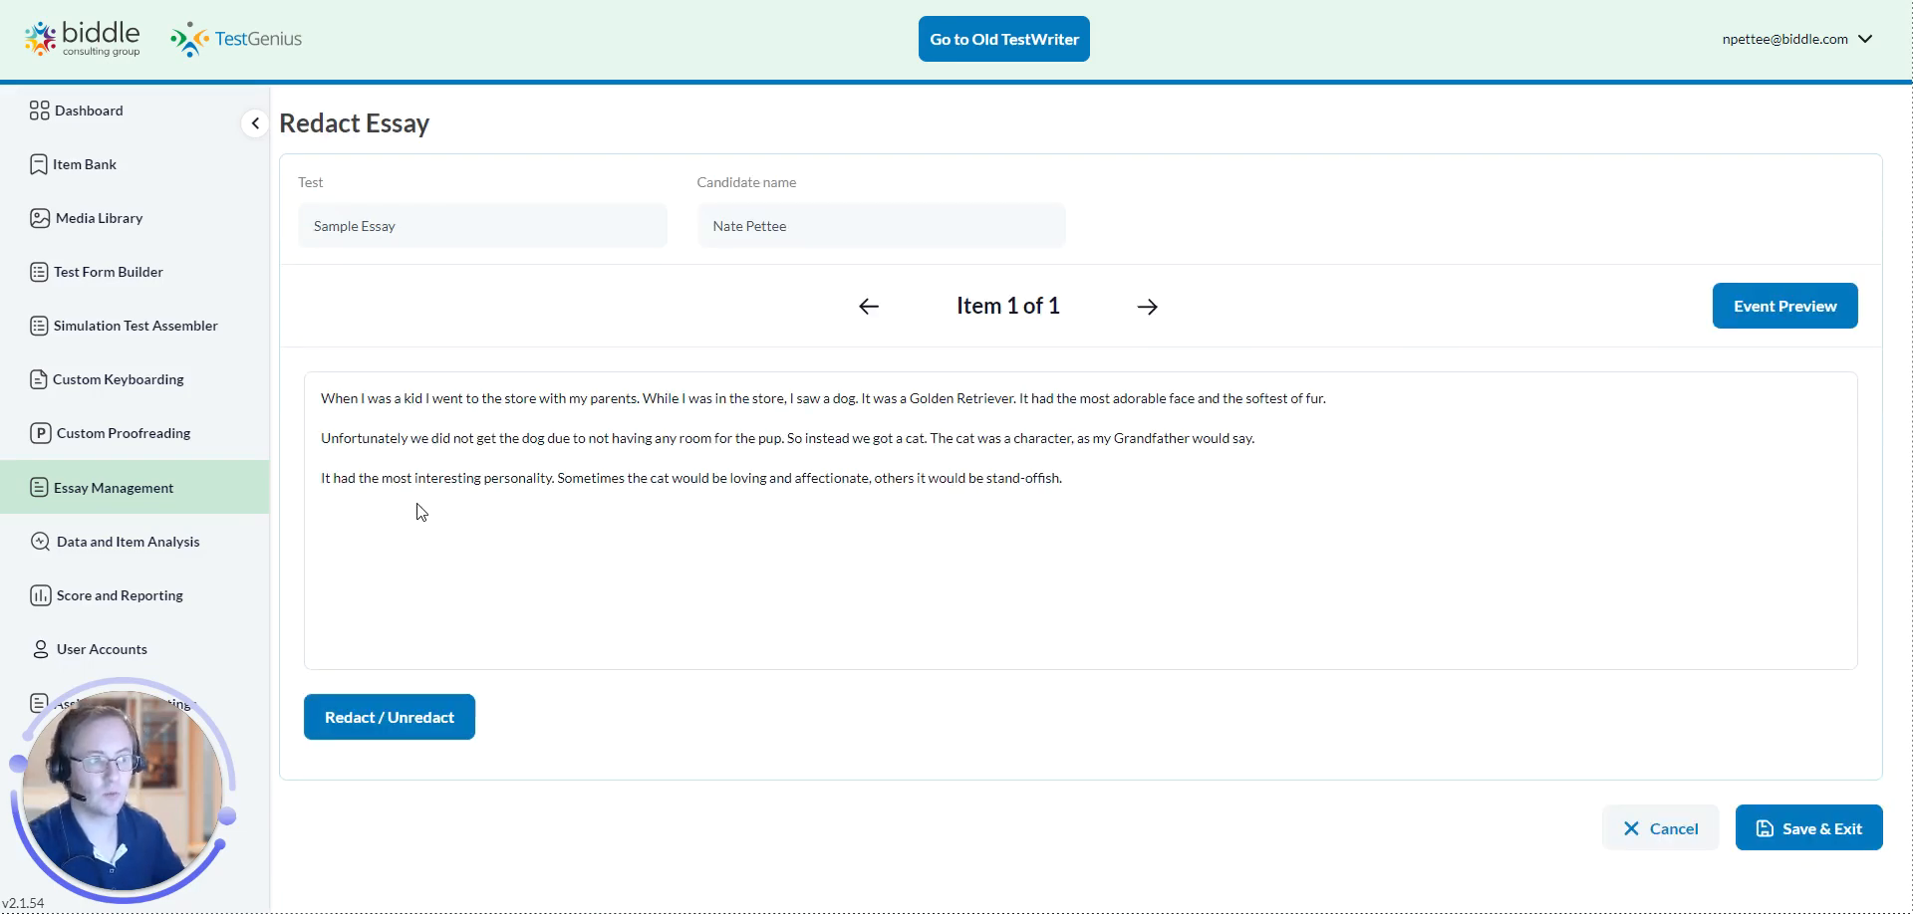
pyautogui.moveTo(610, 474)
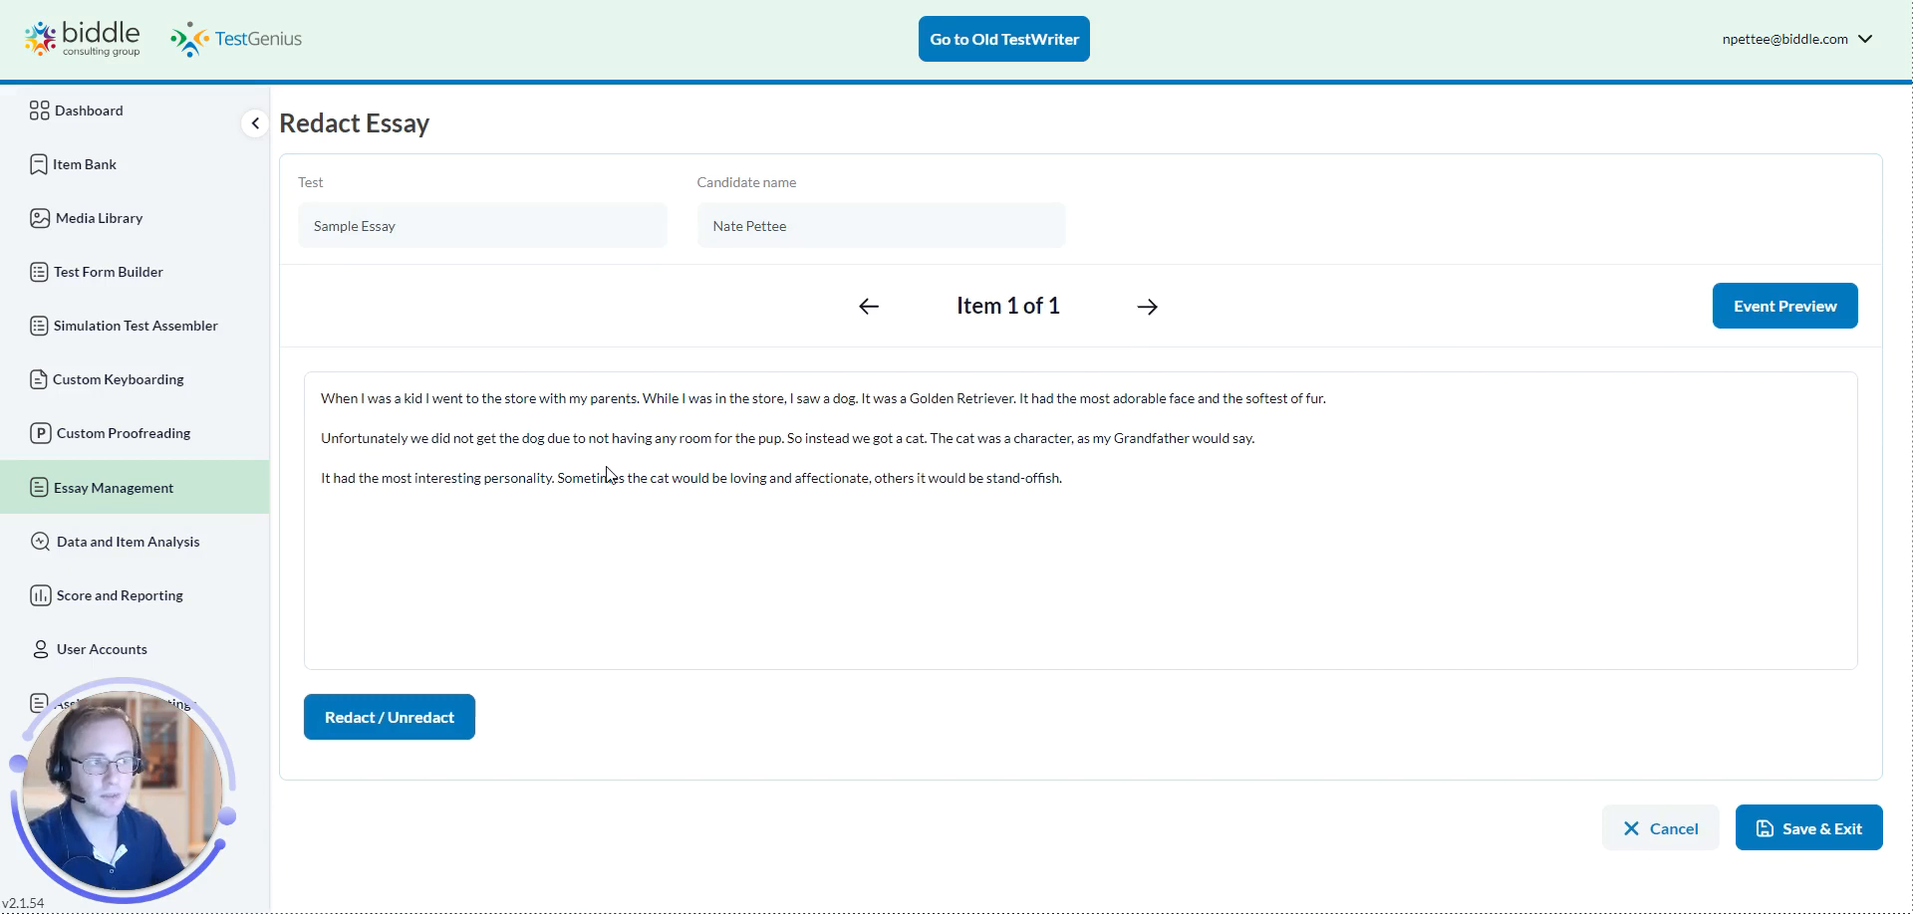
pyautogui.moveTo(1019, 478)
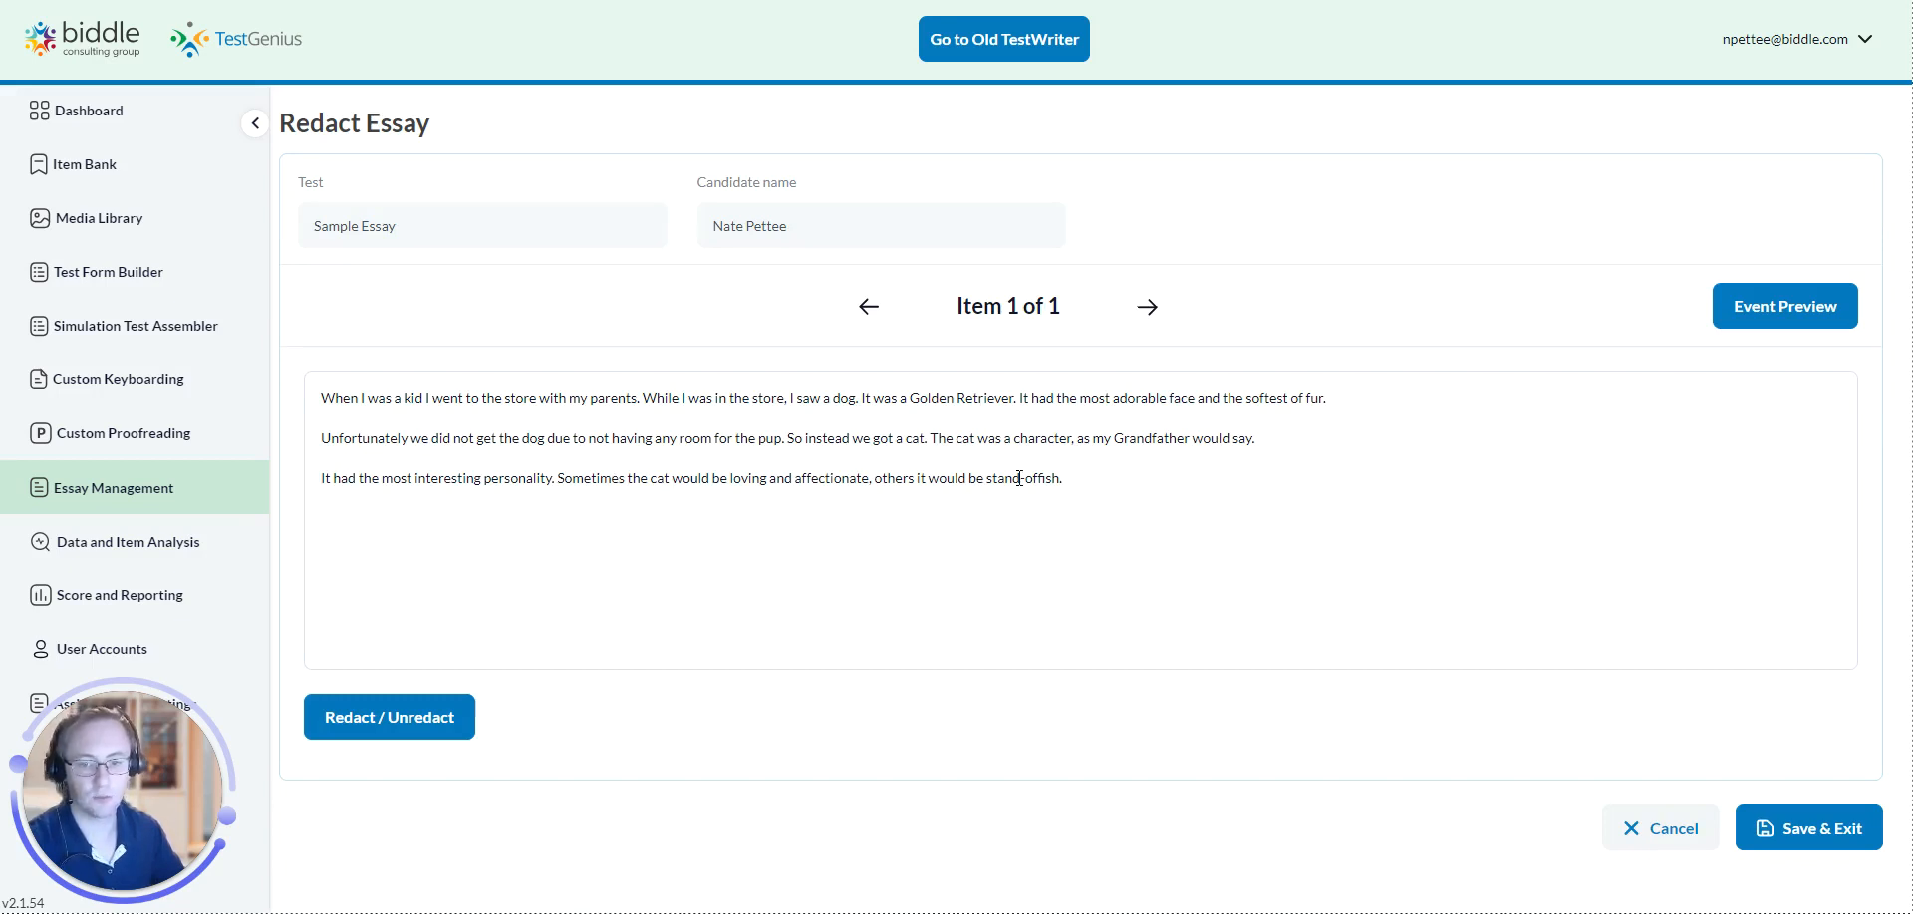
pyautogui.moveTo(931, 438); pyautogui.dragTo(1254, 438)
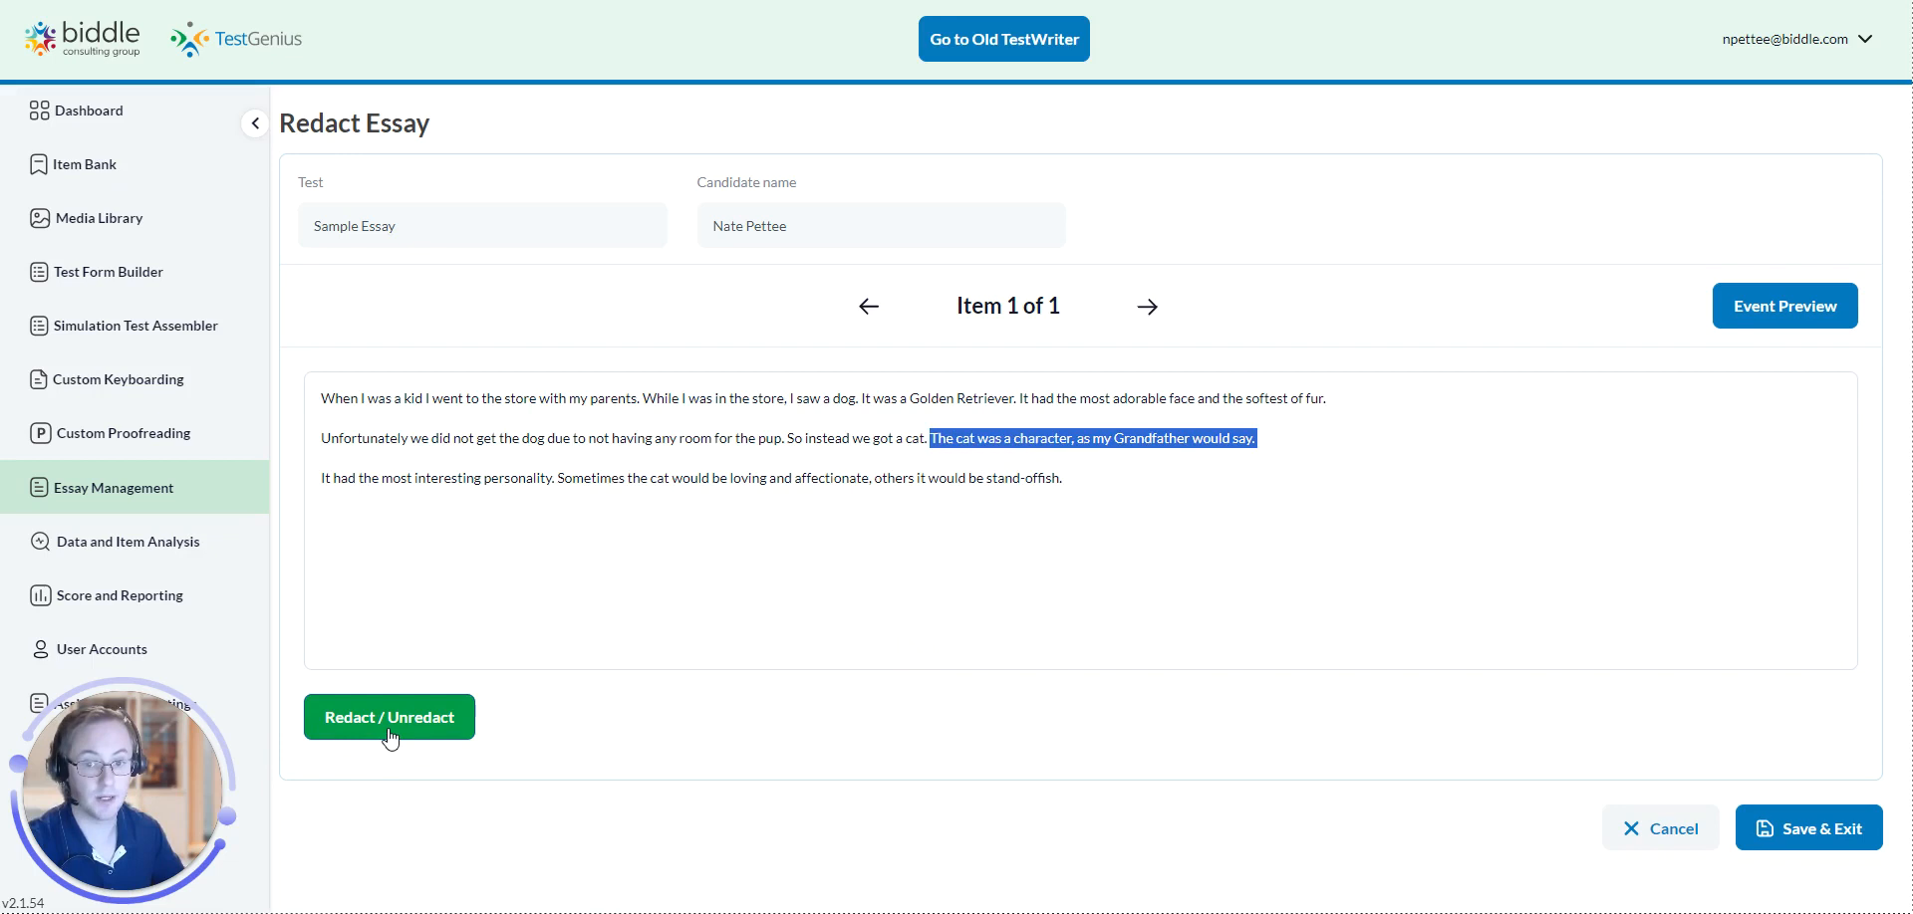
pyautogui.click(389, 717)
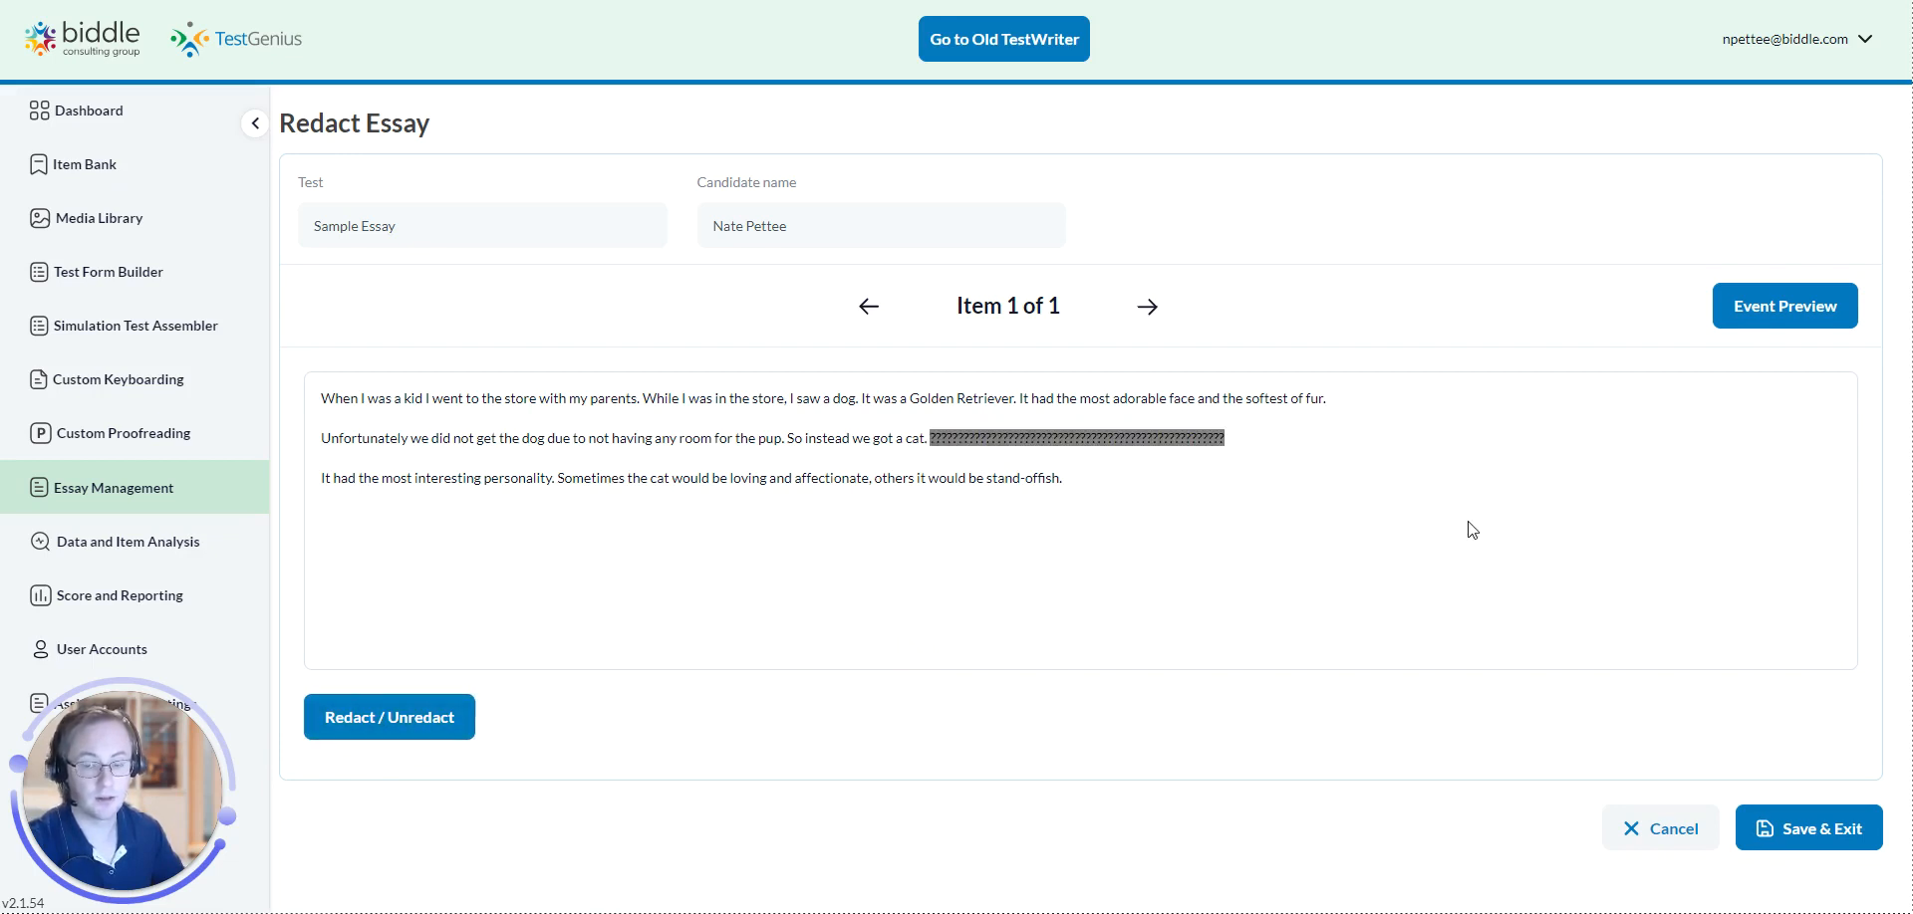
pyautogui.moveTo(1295, 460)
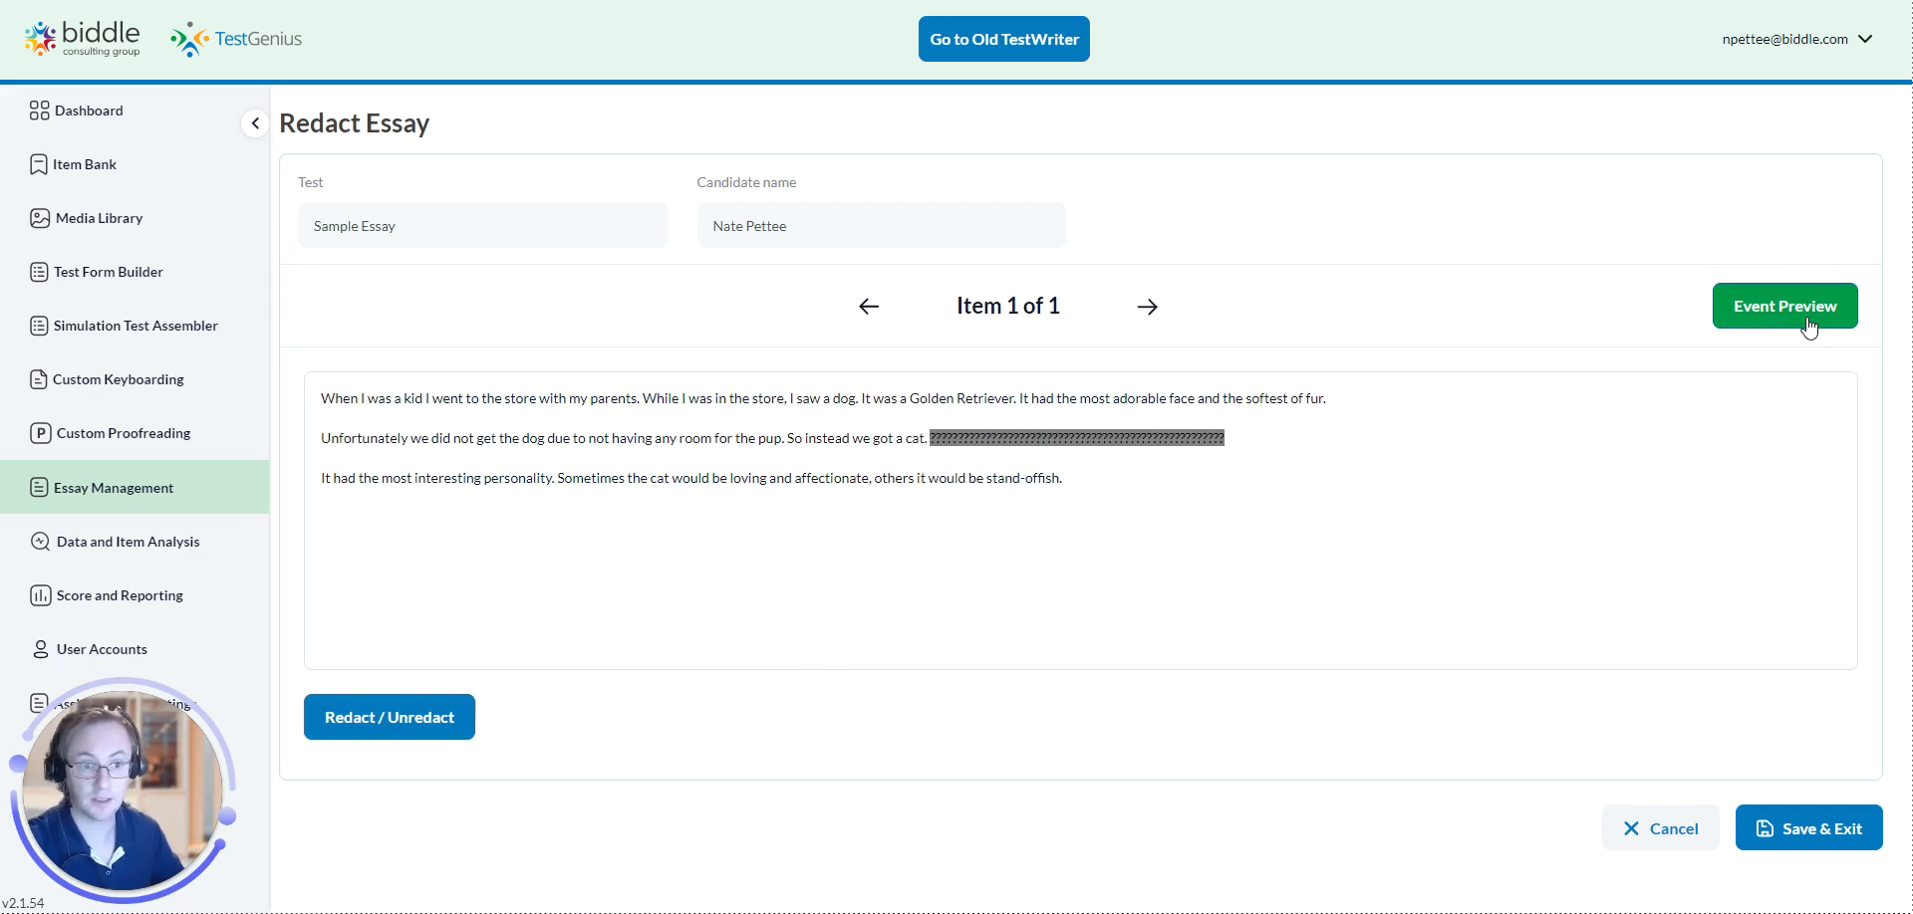
pyautogui.click(1783, 307)
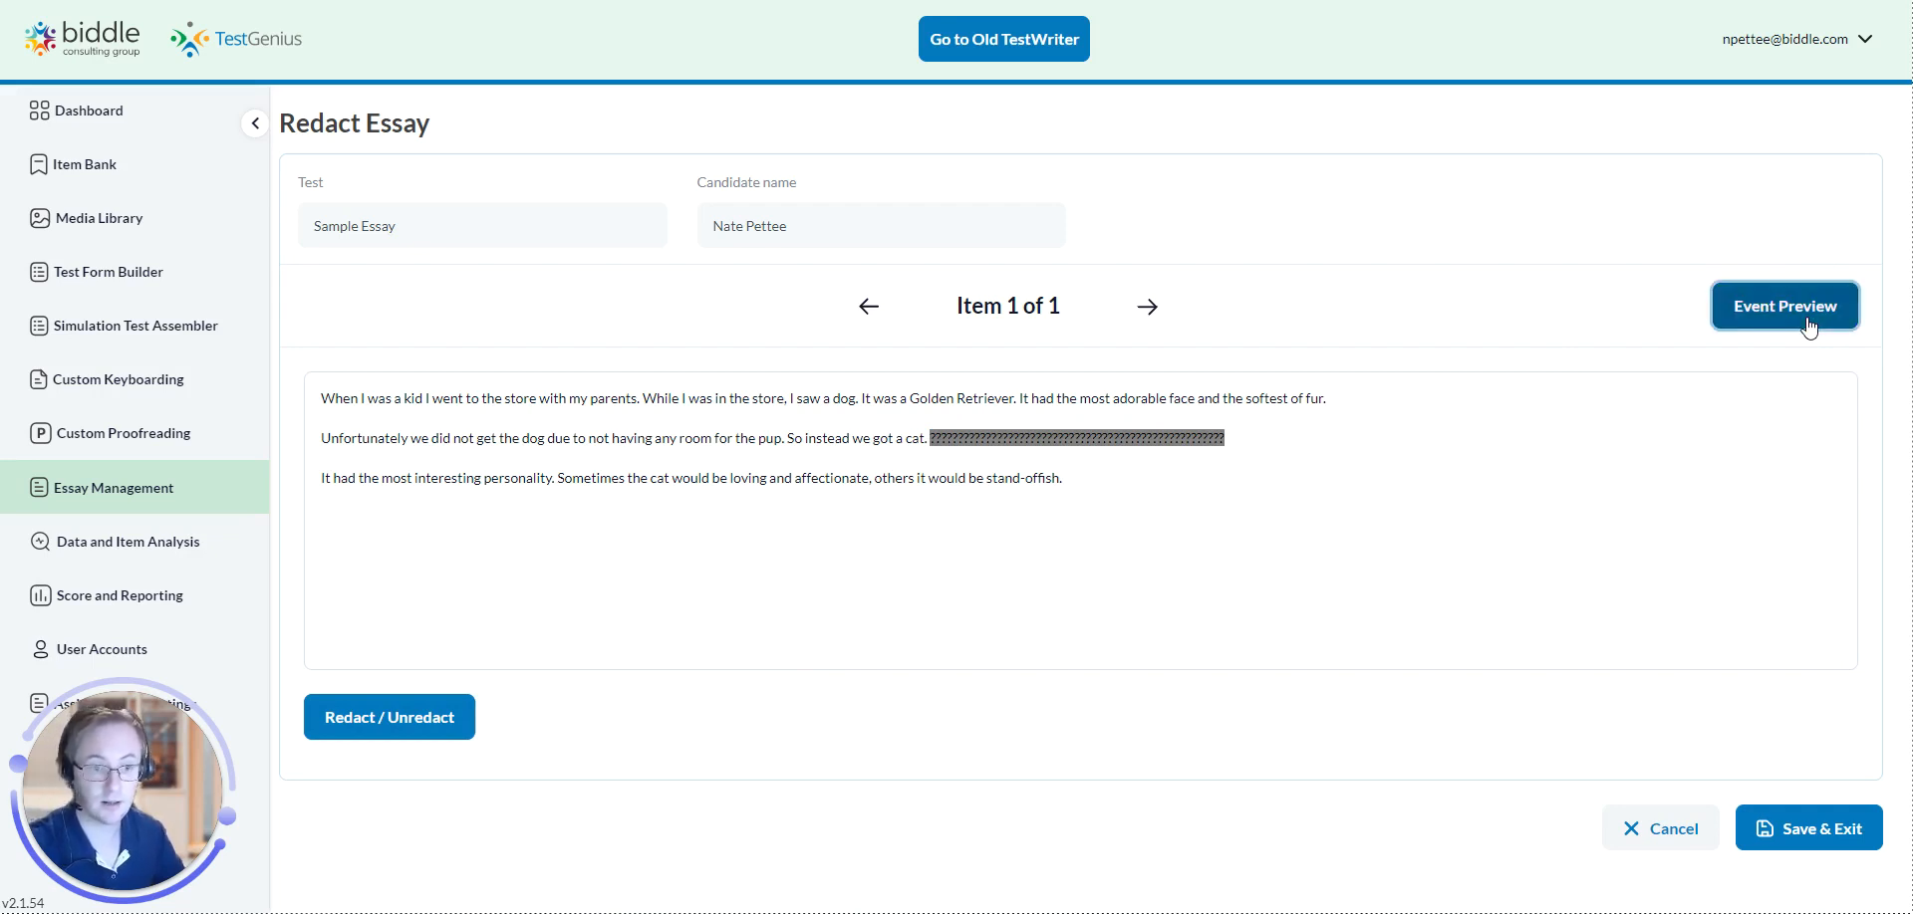
pyautogui.click(1785, 307)
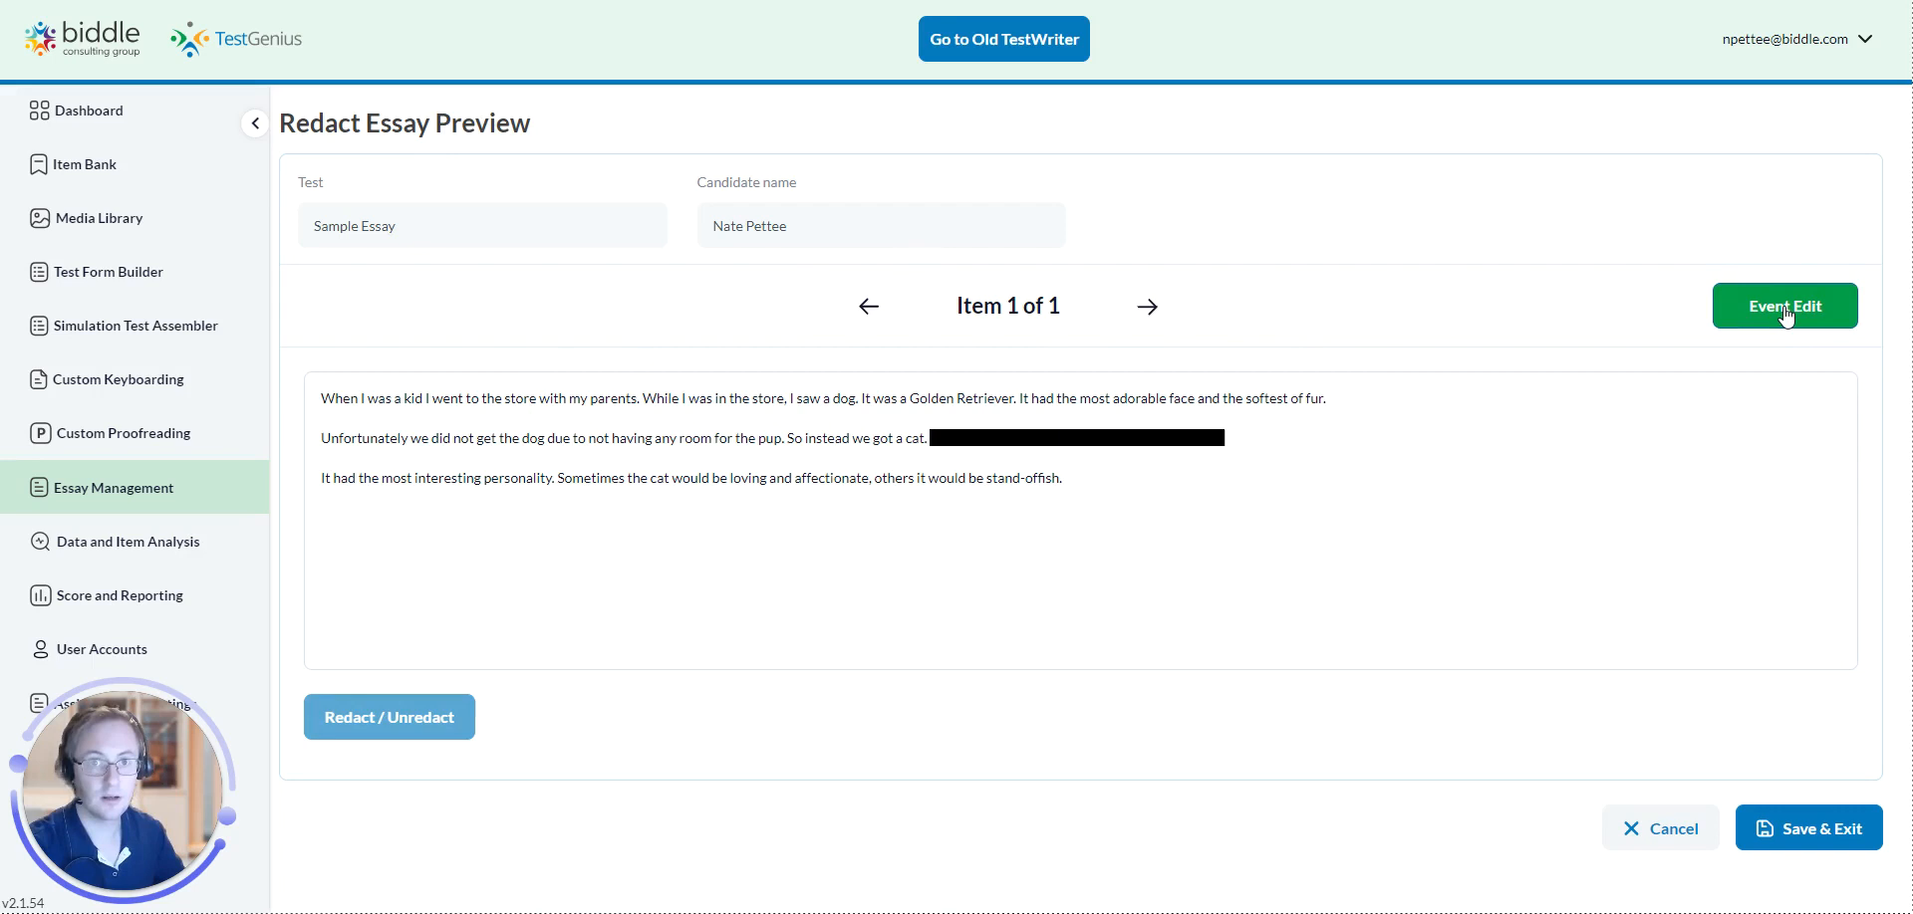
pyautogui.click(1783, 307)
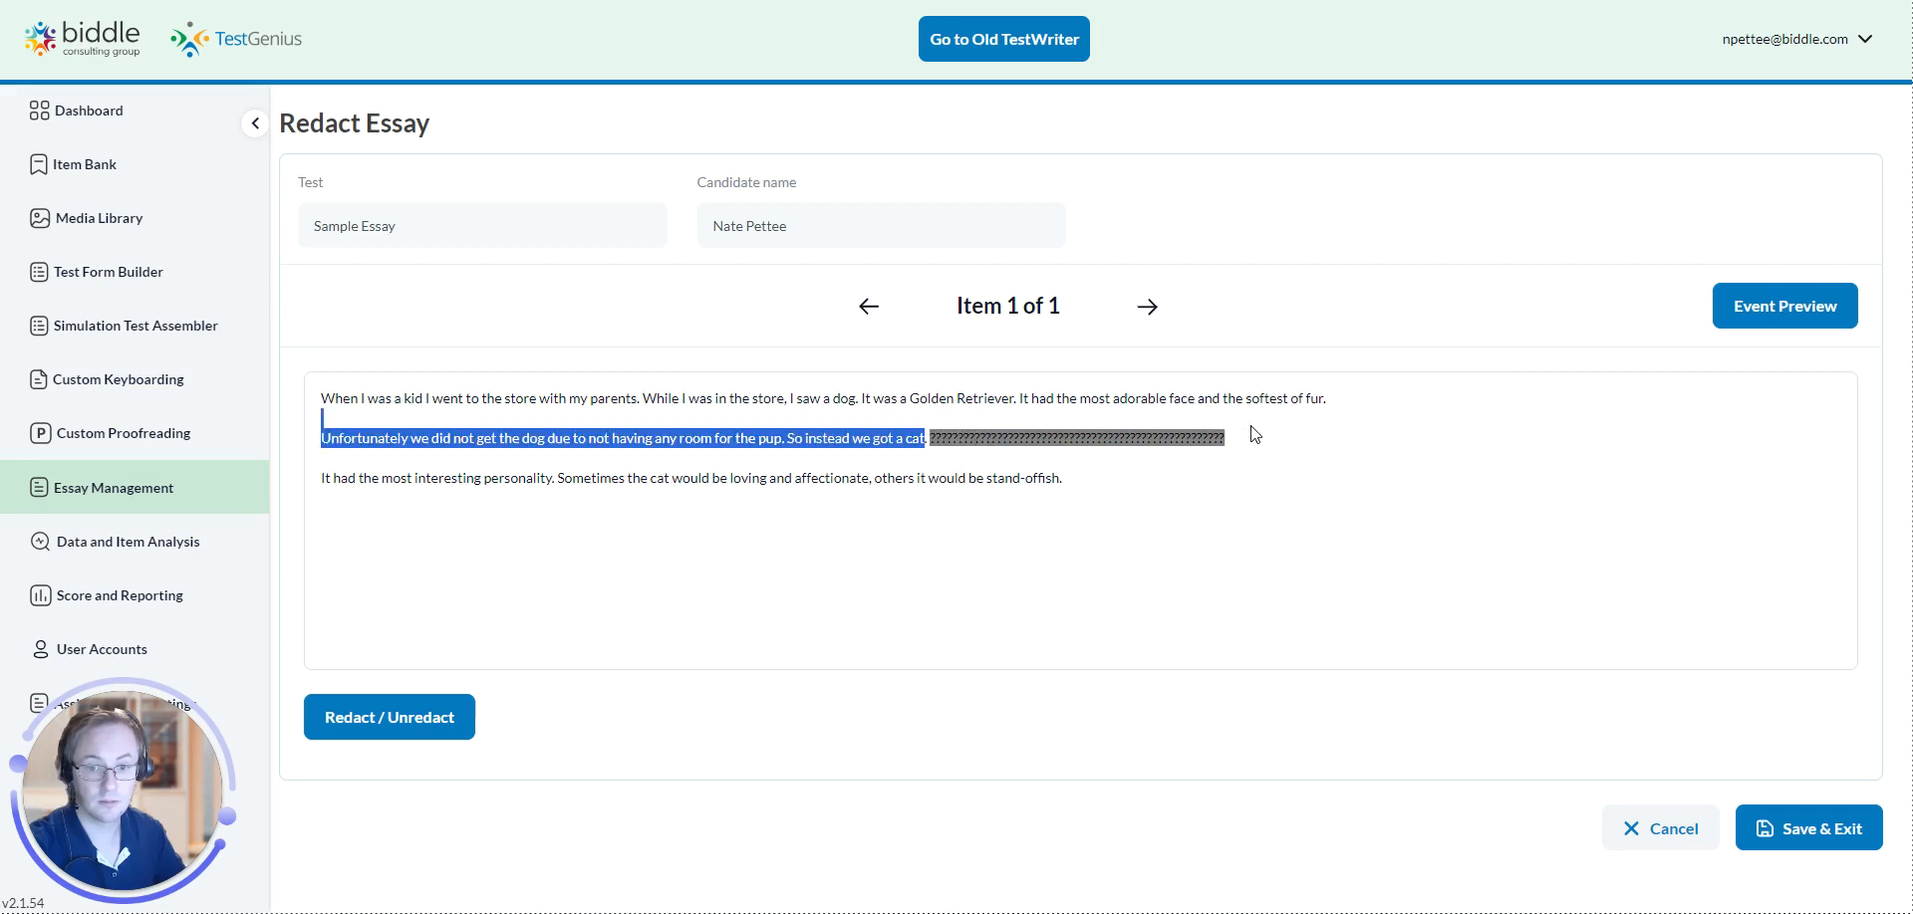
# Remove the redaction so the cat-character sentence is readable again
pyautogui.click(388, 717)
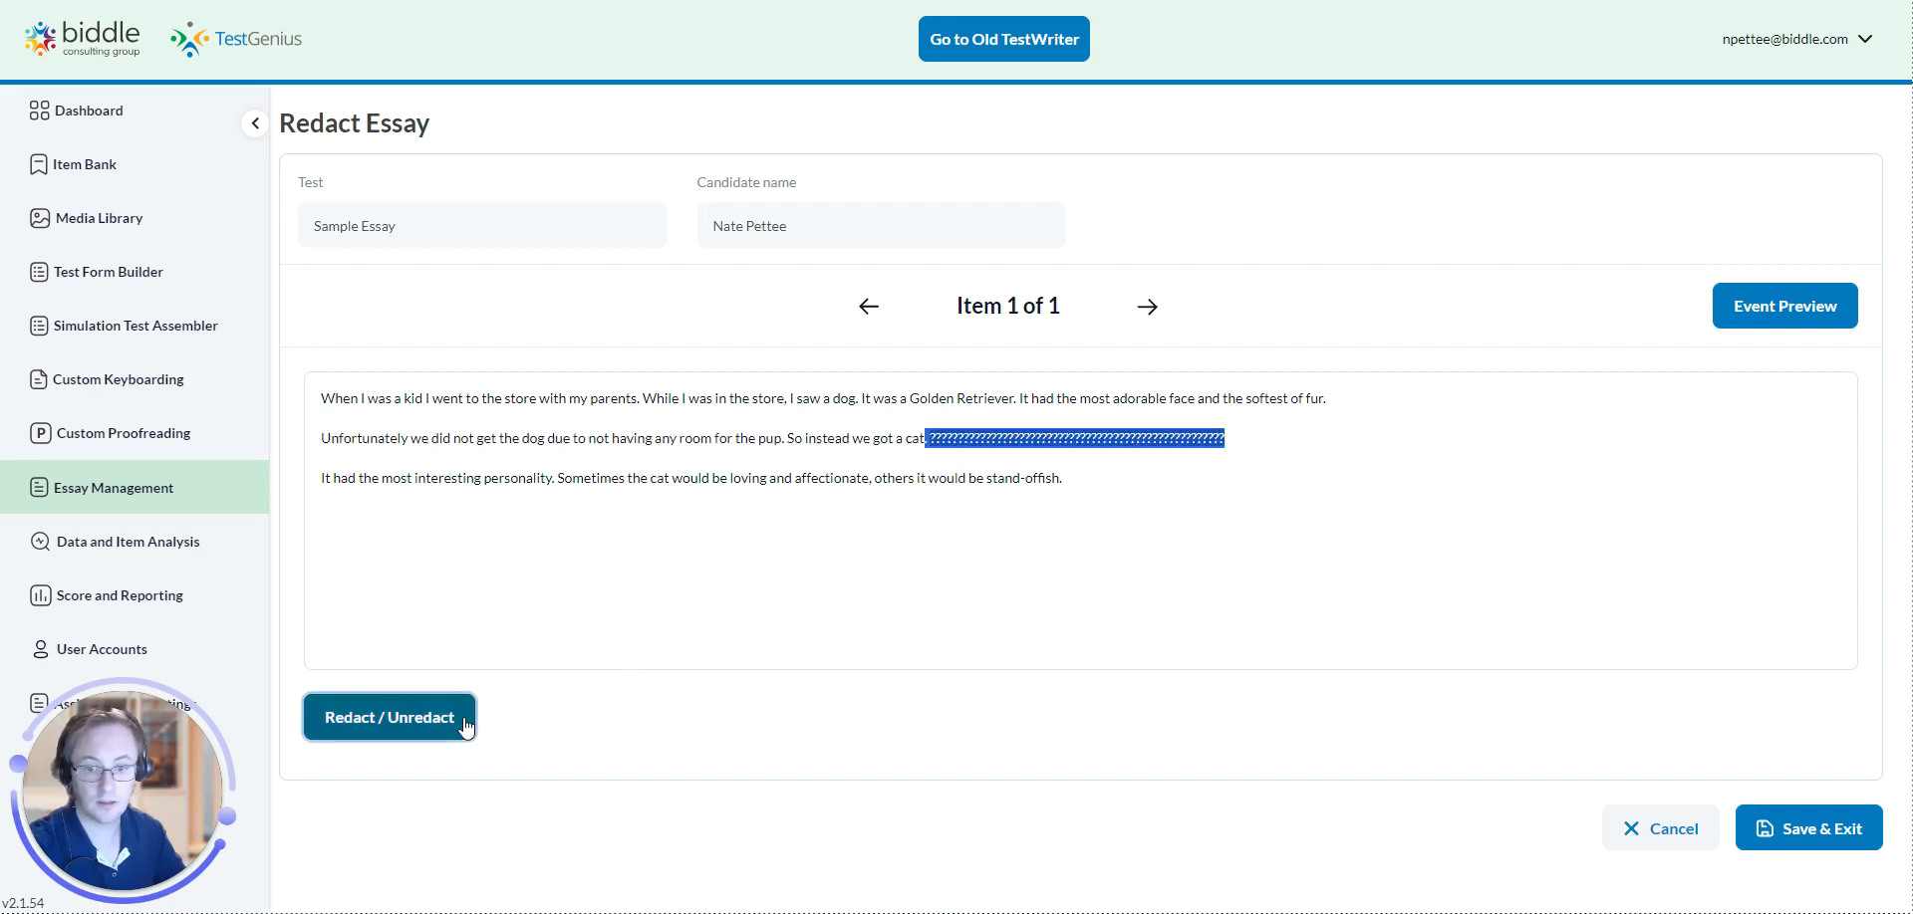
pyautogui.click(388, 718)
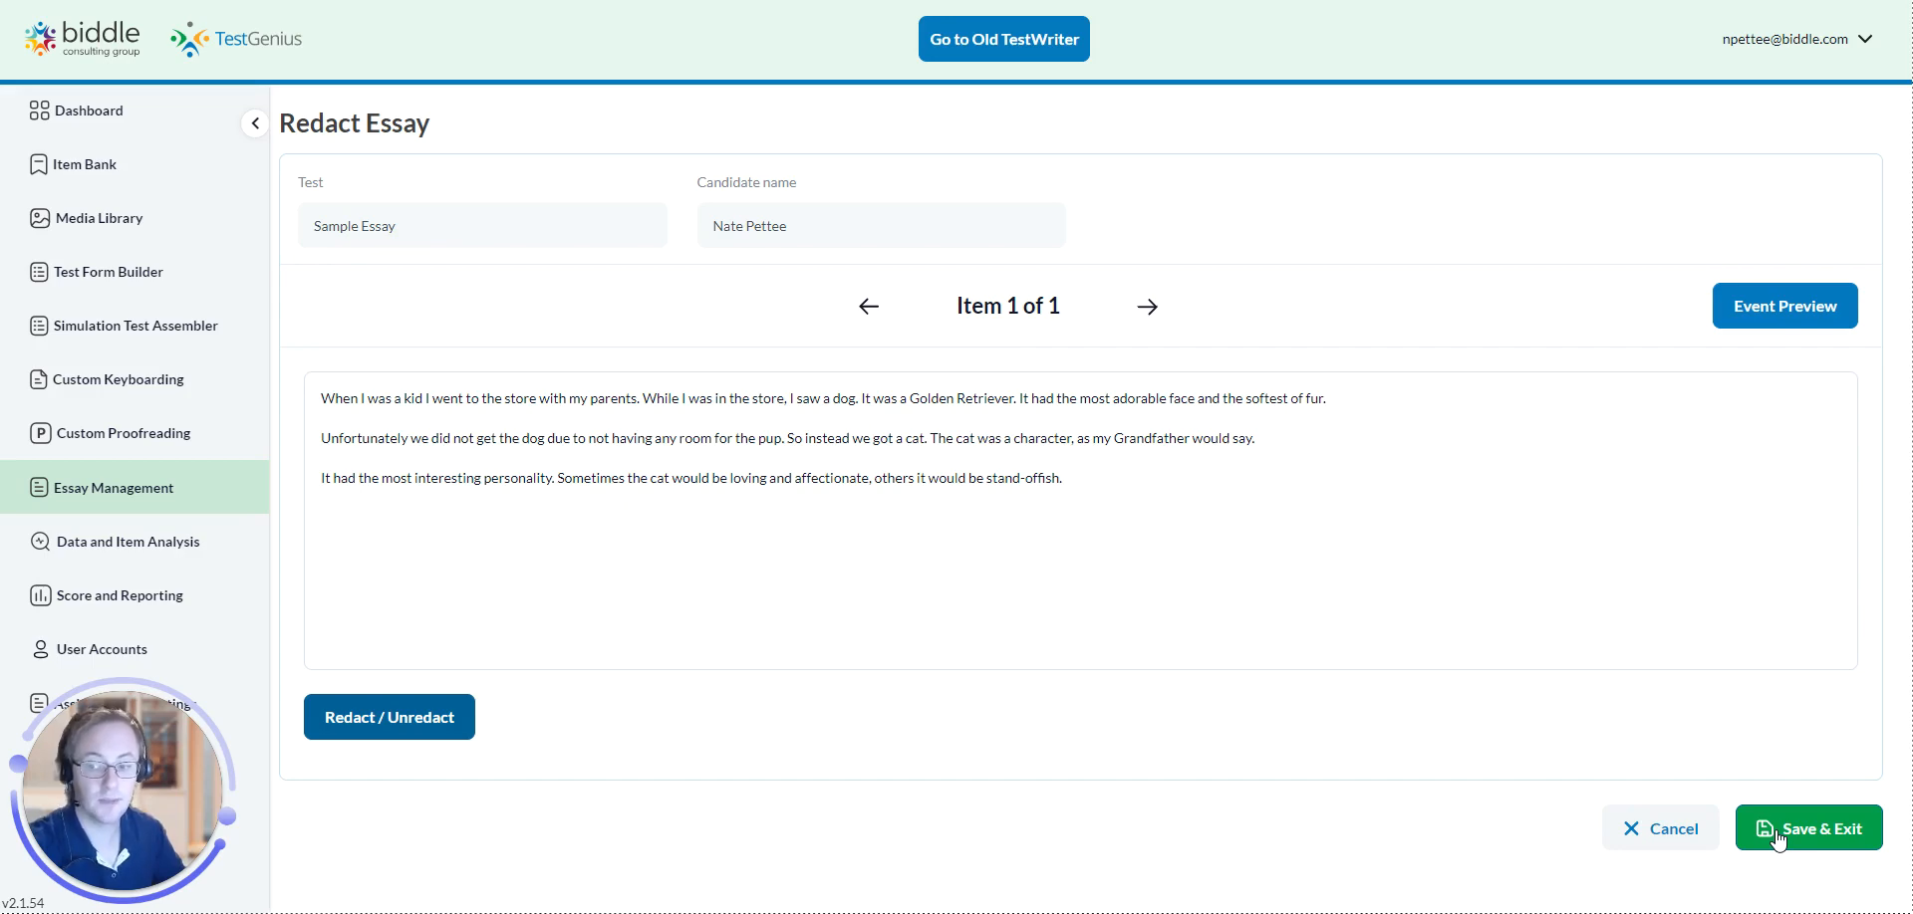
# Save and exit the essay, returning to the rubric list
pyautogui.click(1807, 828)
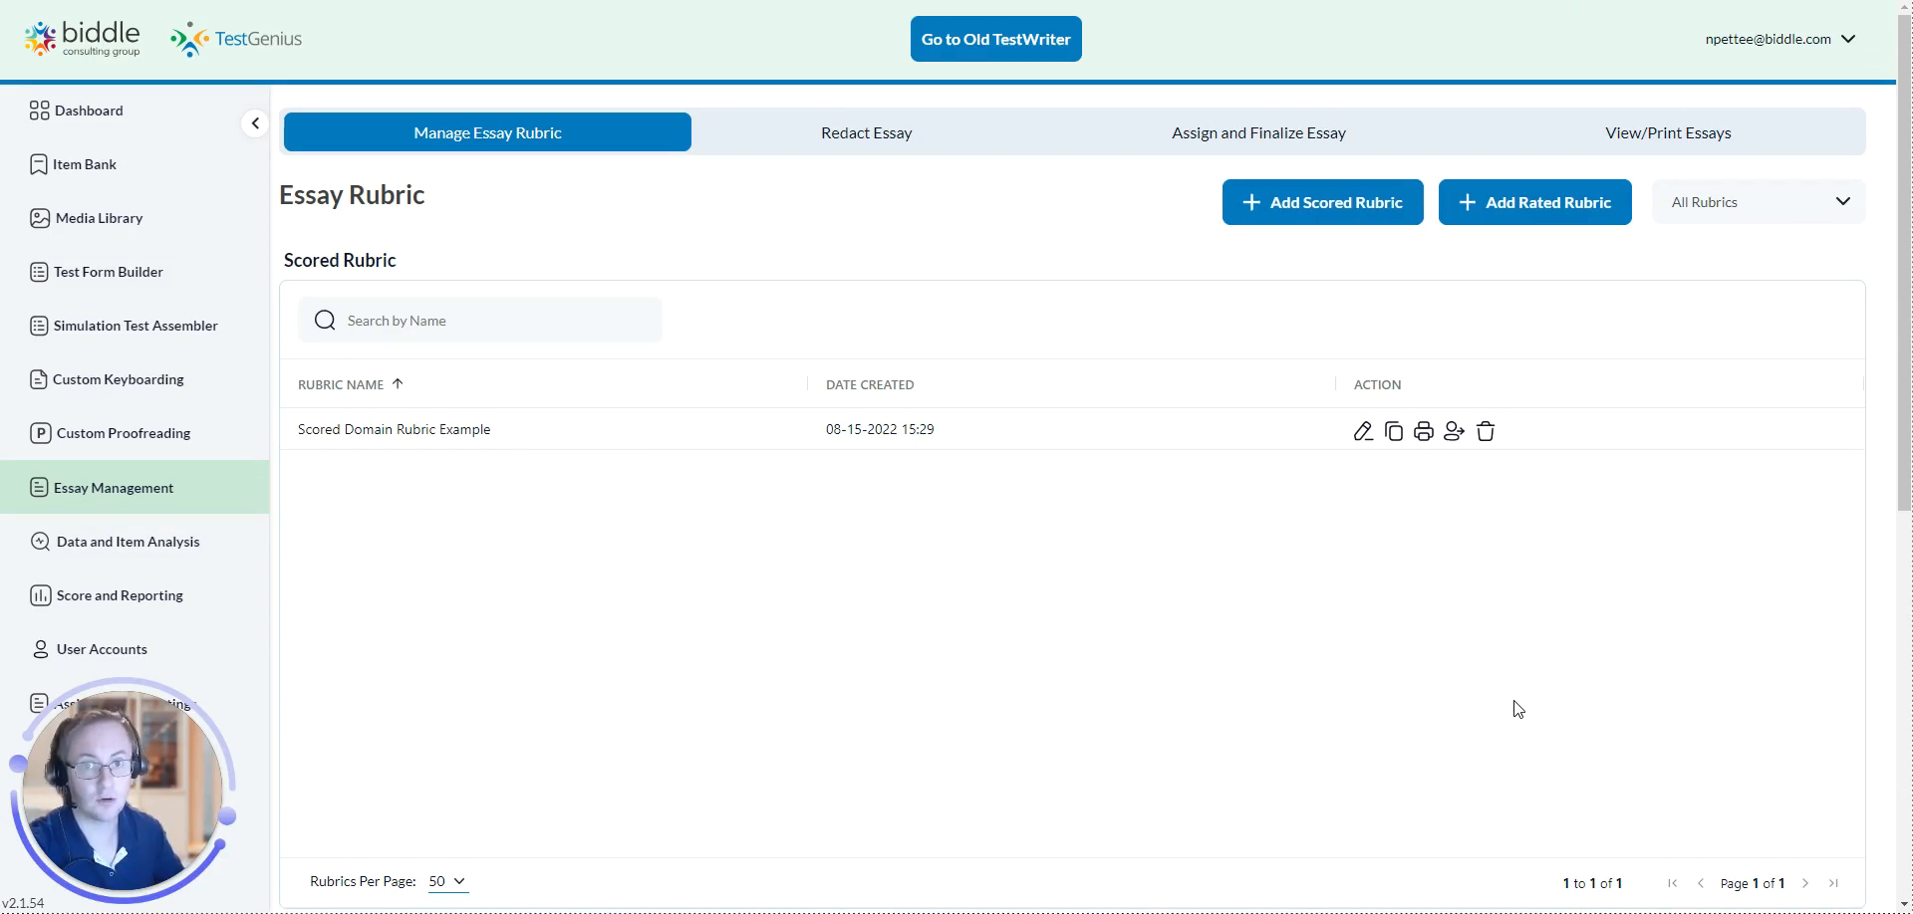
pyautogui.moveTo(1516, 707)
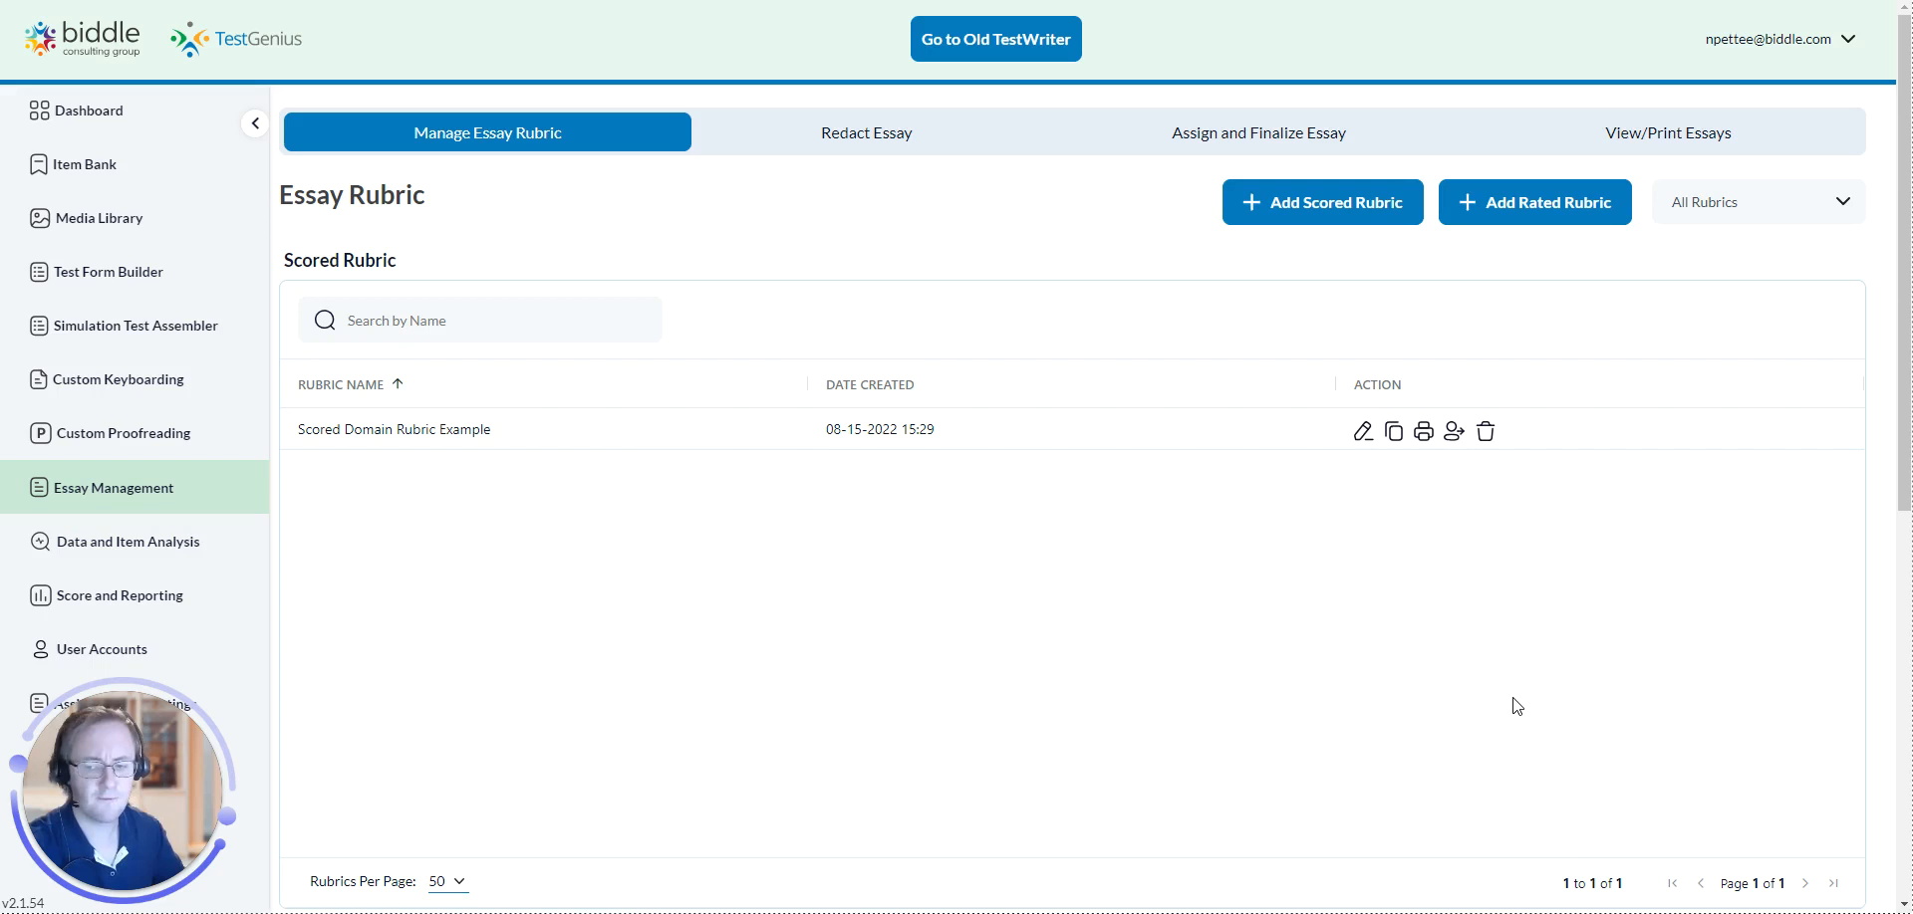
pyautogui.moveTo(1513, 696)
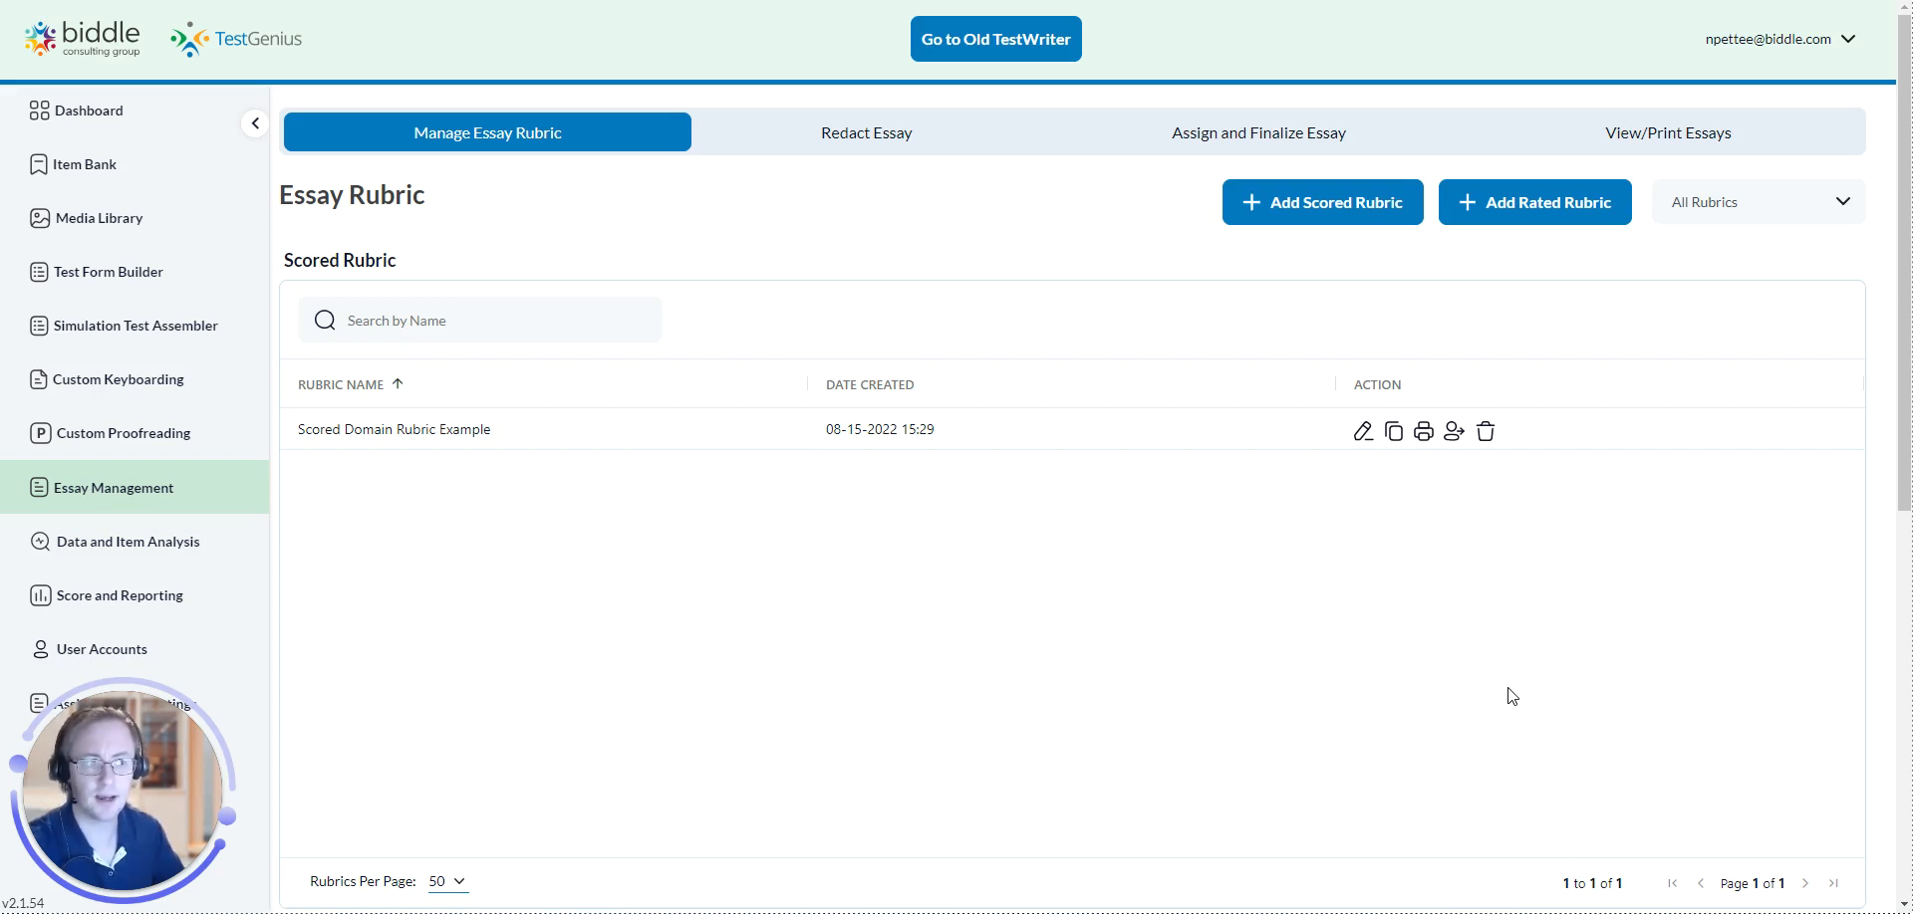
pyautogui.moveTo(1498, 683)
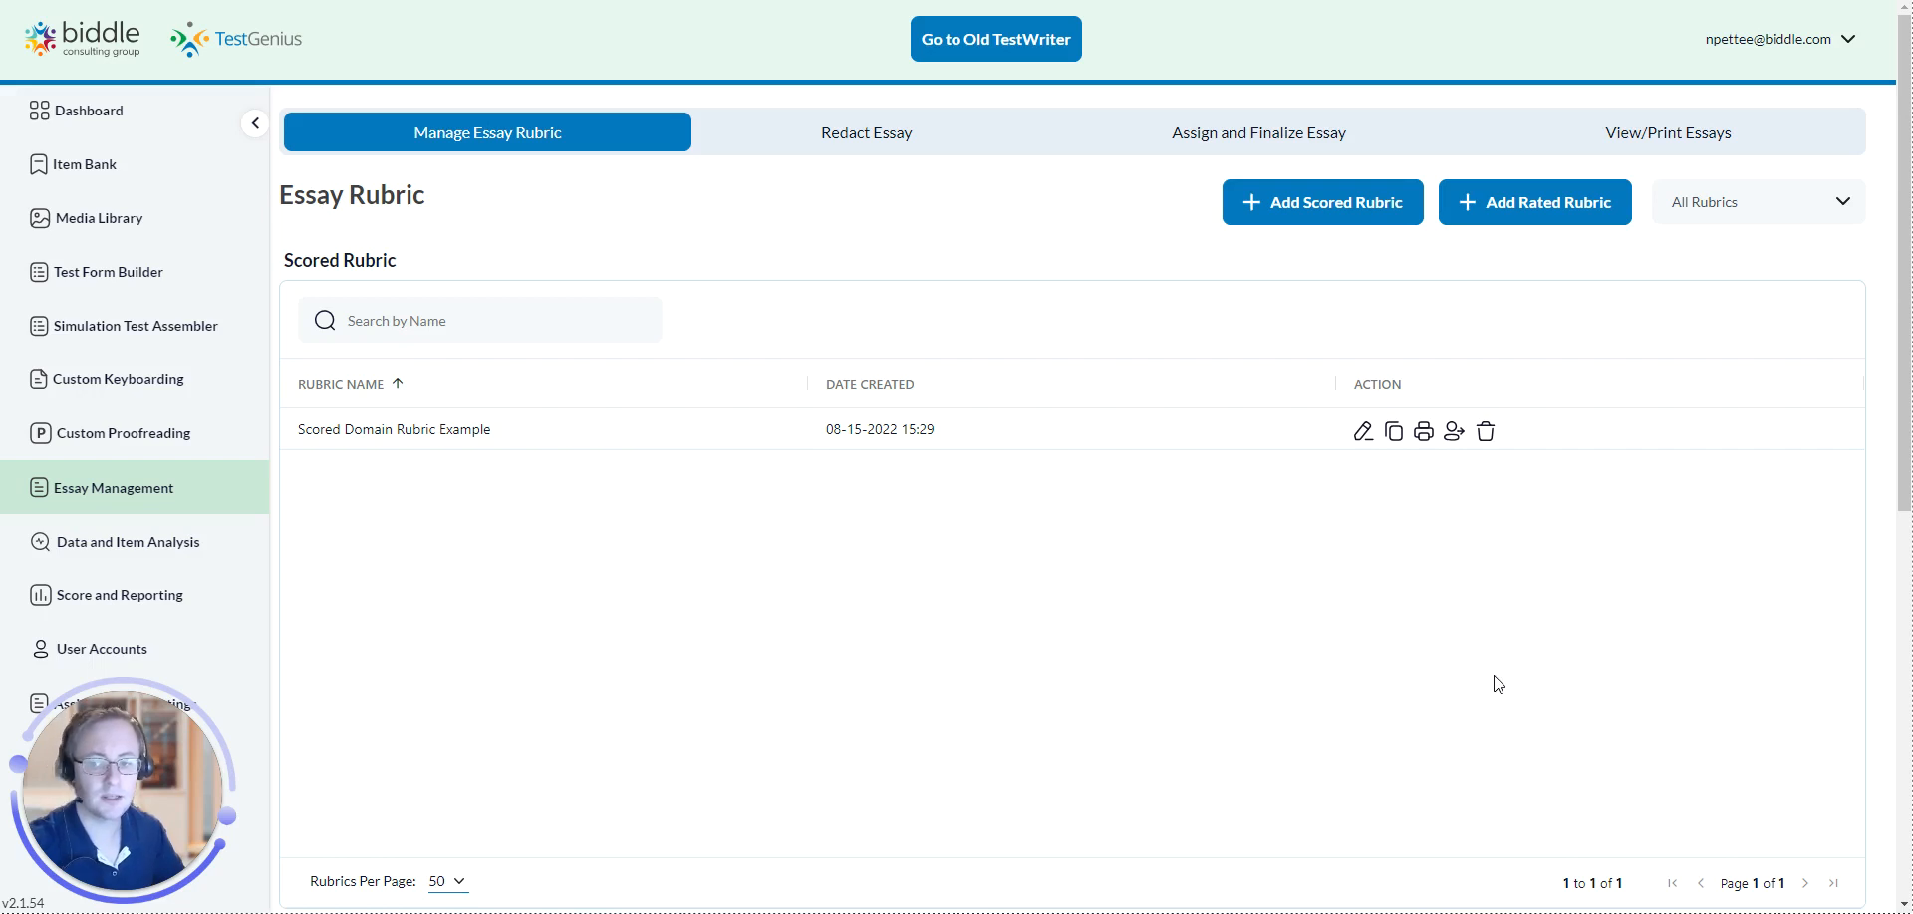
pyautogui.moveTo(1490, 668)
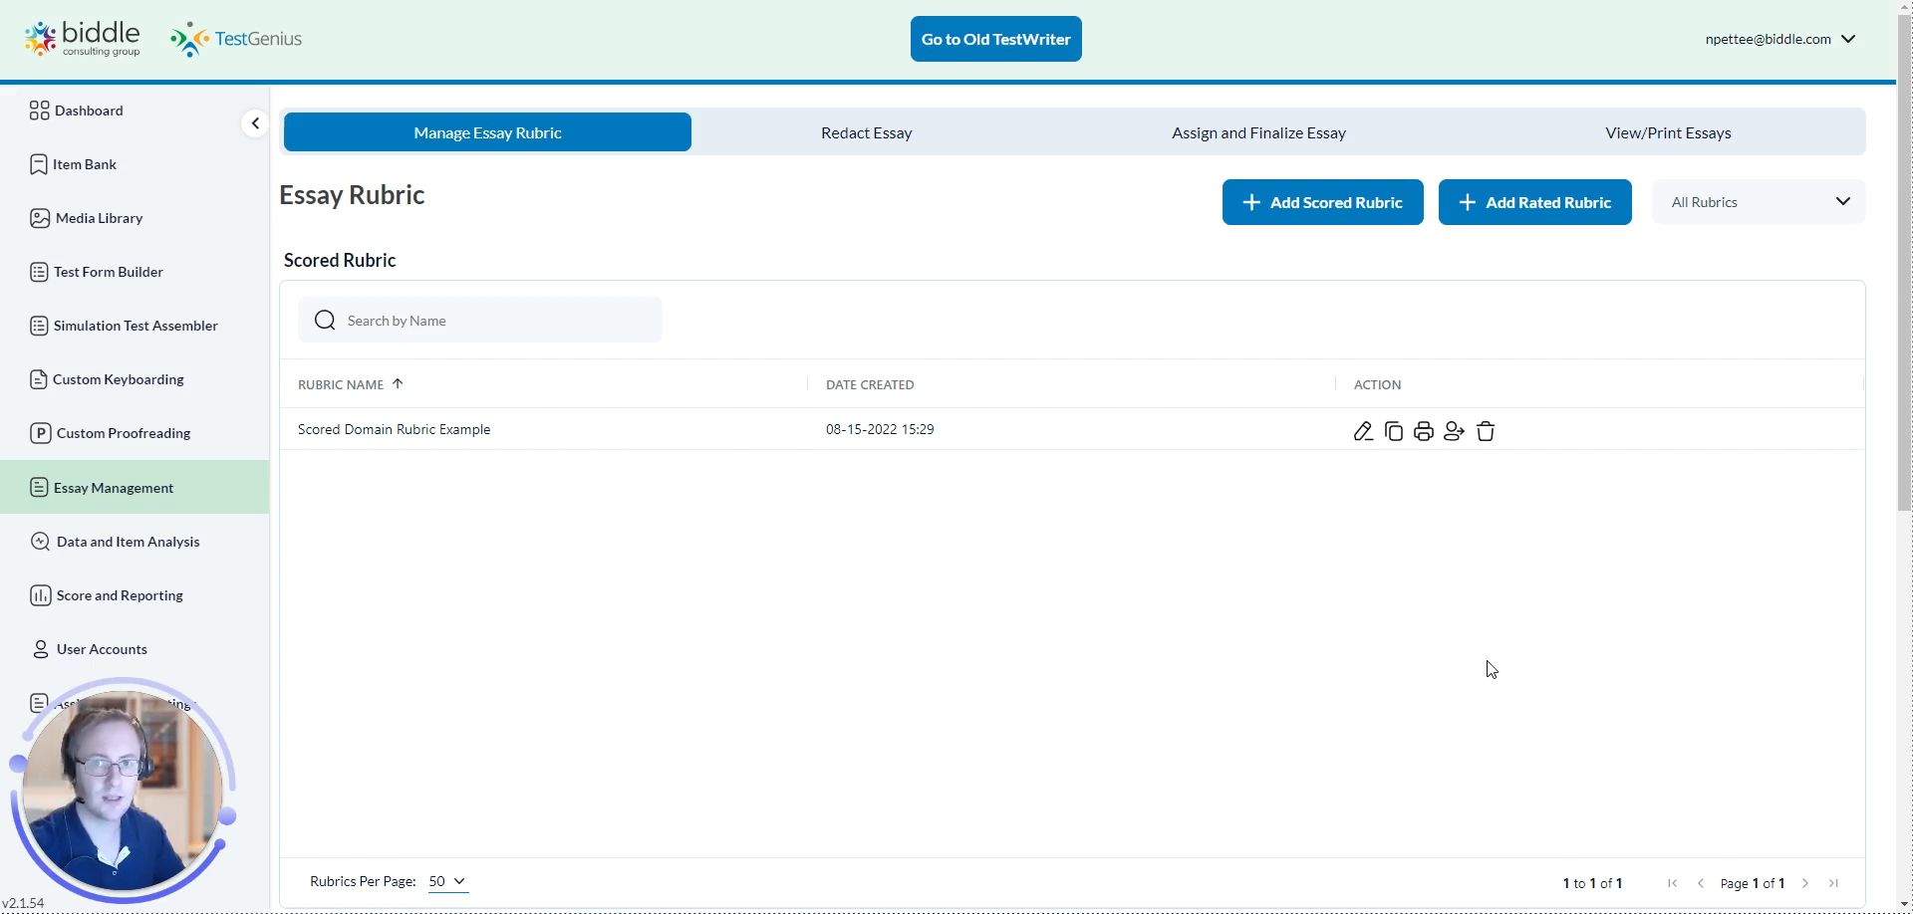